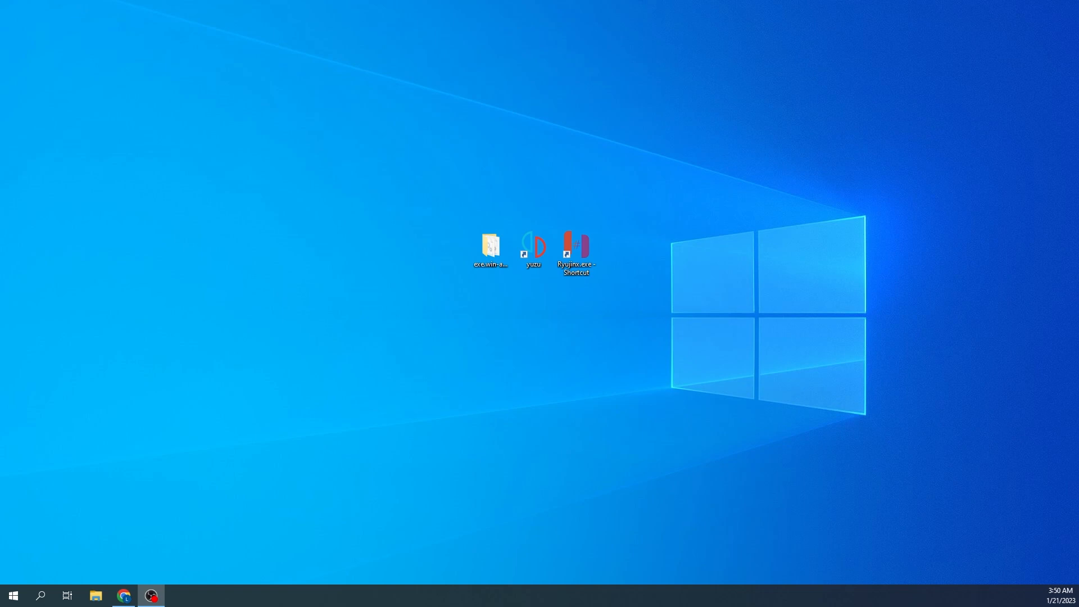
mouse_move(520, 286)
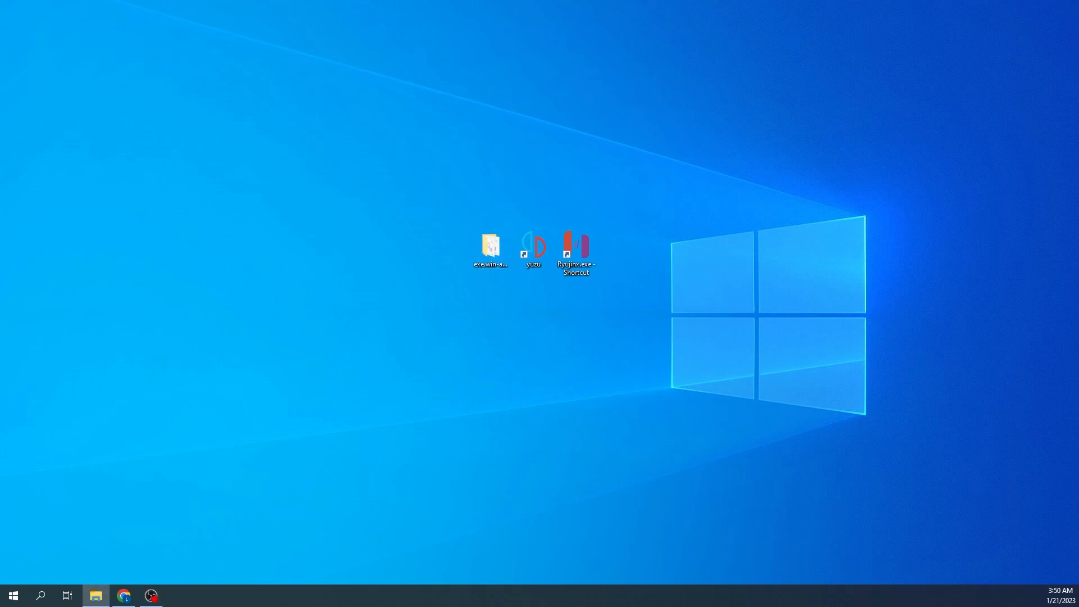
Point out the randomizer folder and the yuzu and Ryujinx emulator shortcuts on the desktop.
double_click(491, 244)
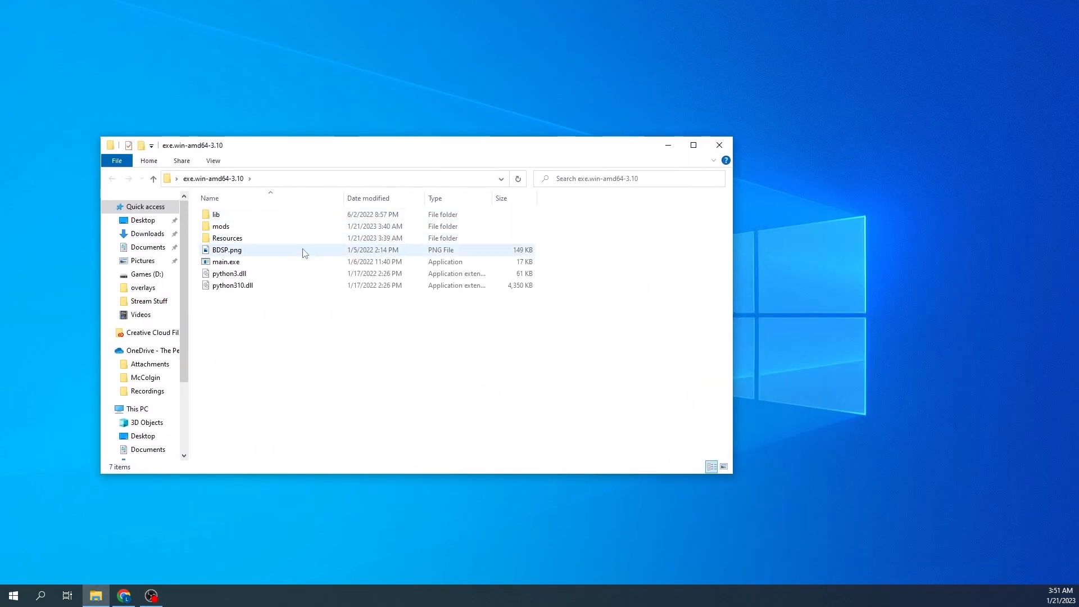
mouse_move(225, 262)
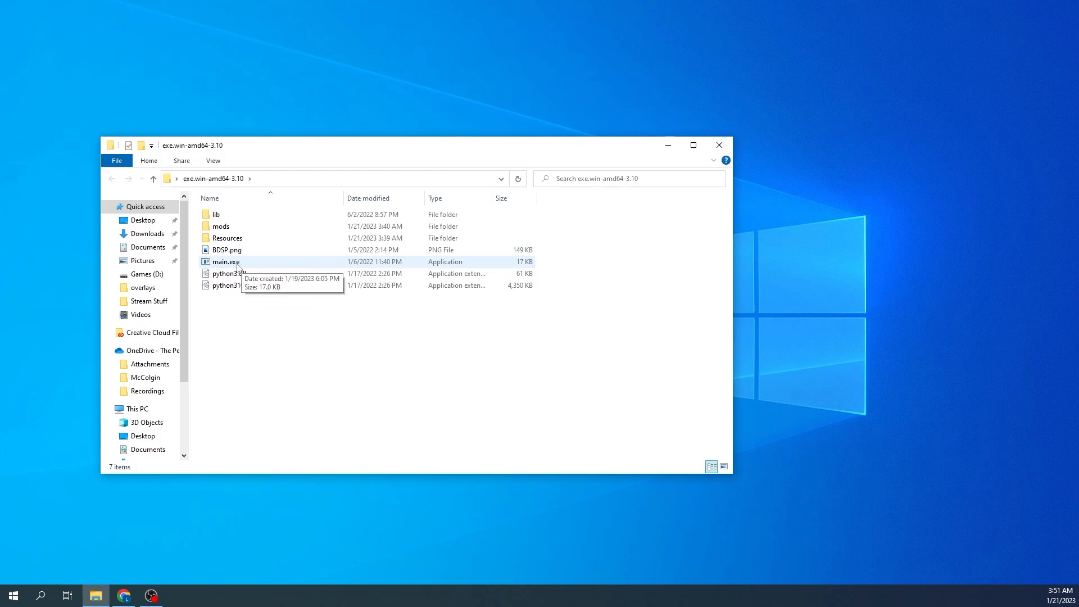
mouse_move(688, 153)
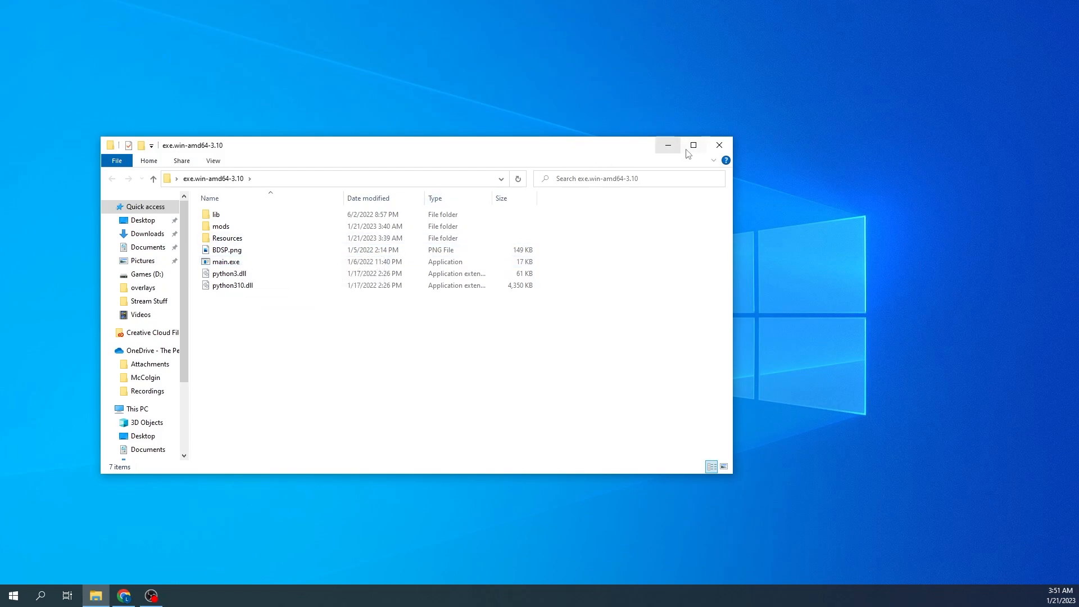
mouse_move(688, 153)
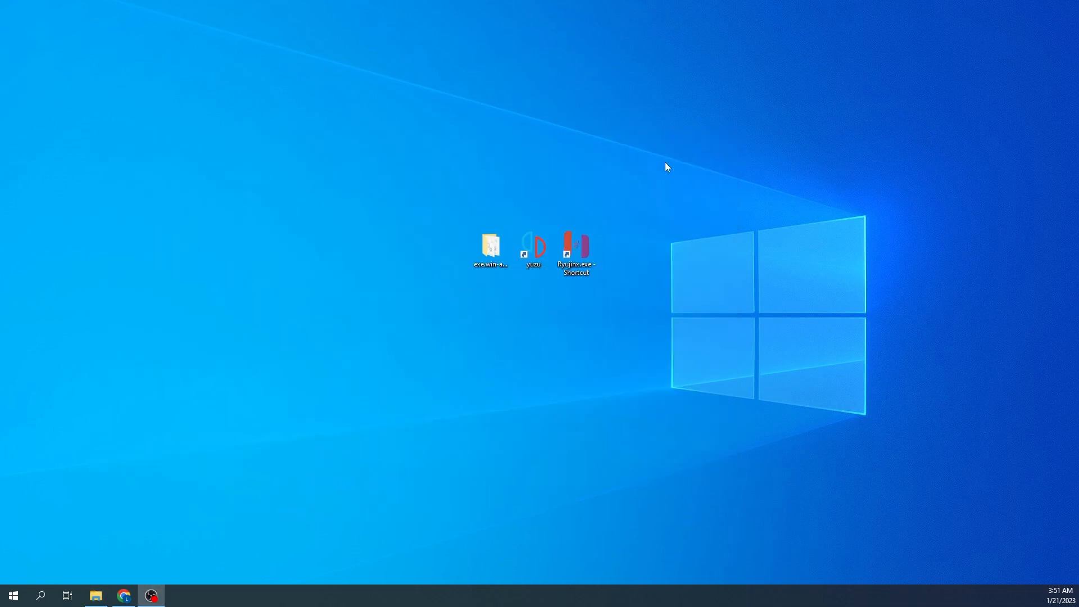
left_click(577, 246)
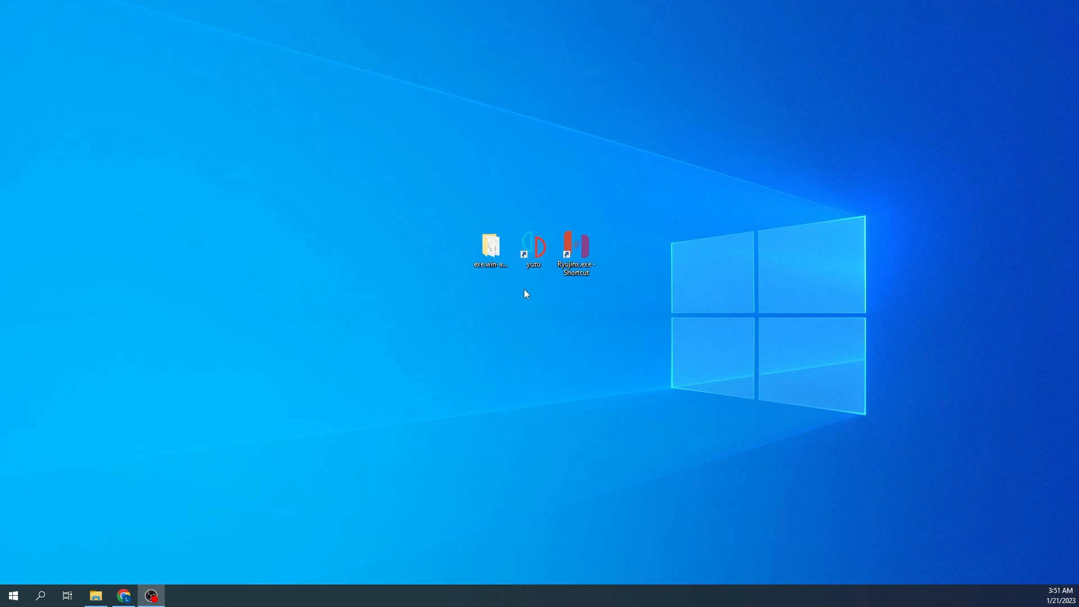
left_click(576, 247)
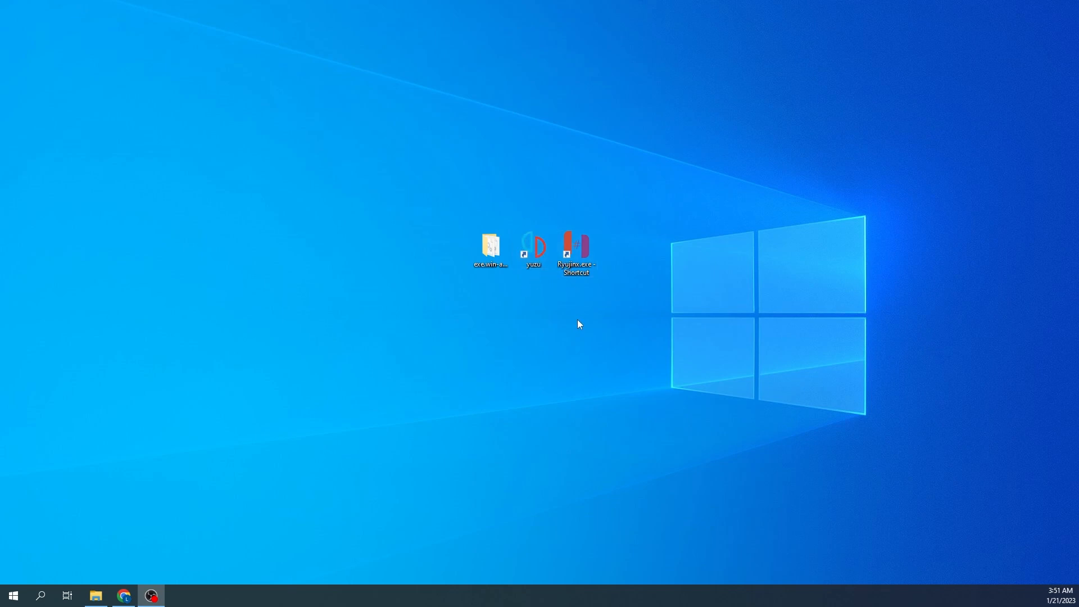
left_click(533, 251)
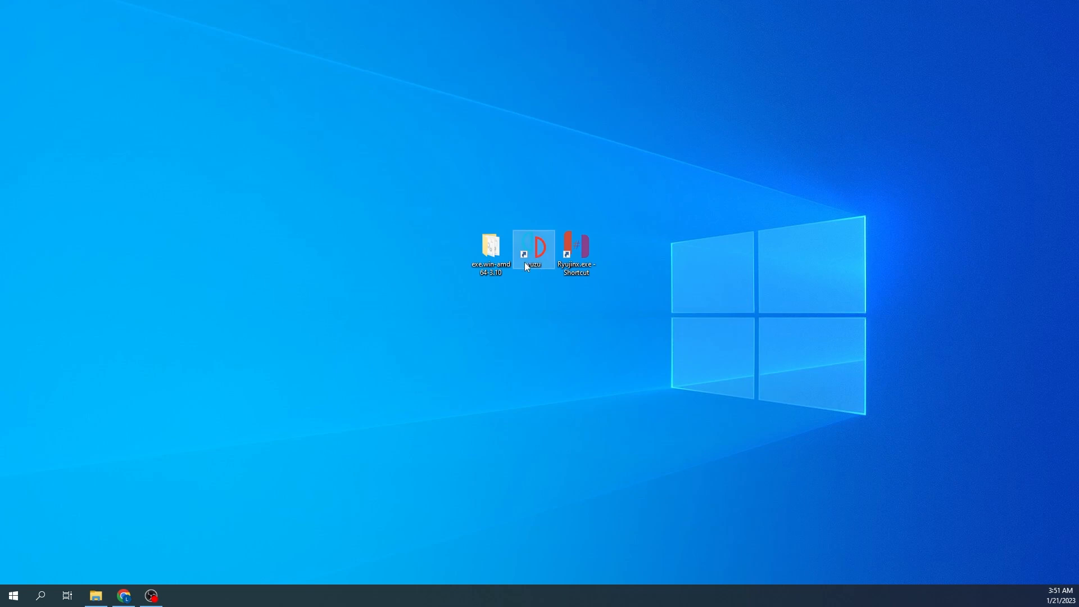
left_click(577, 252)
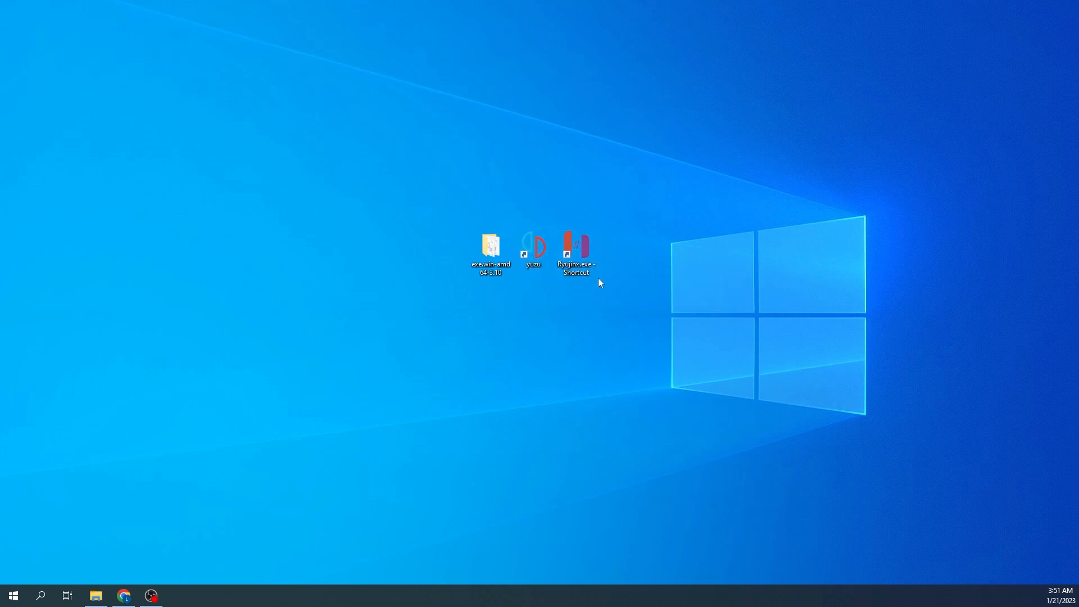
left_click(533, 248)
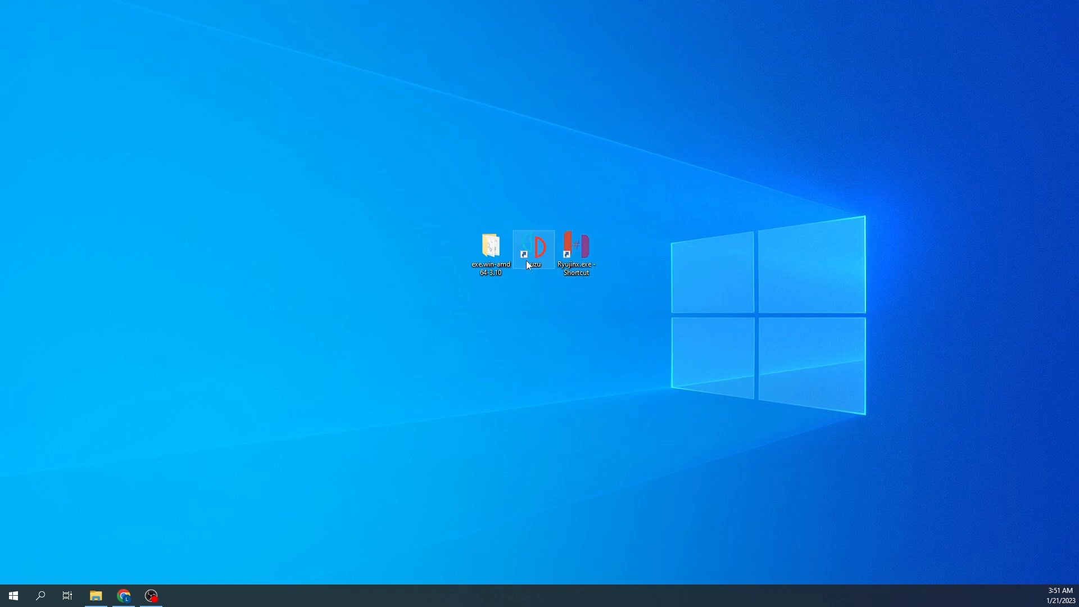
mouse_move(535, 275)
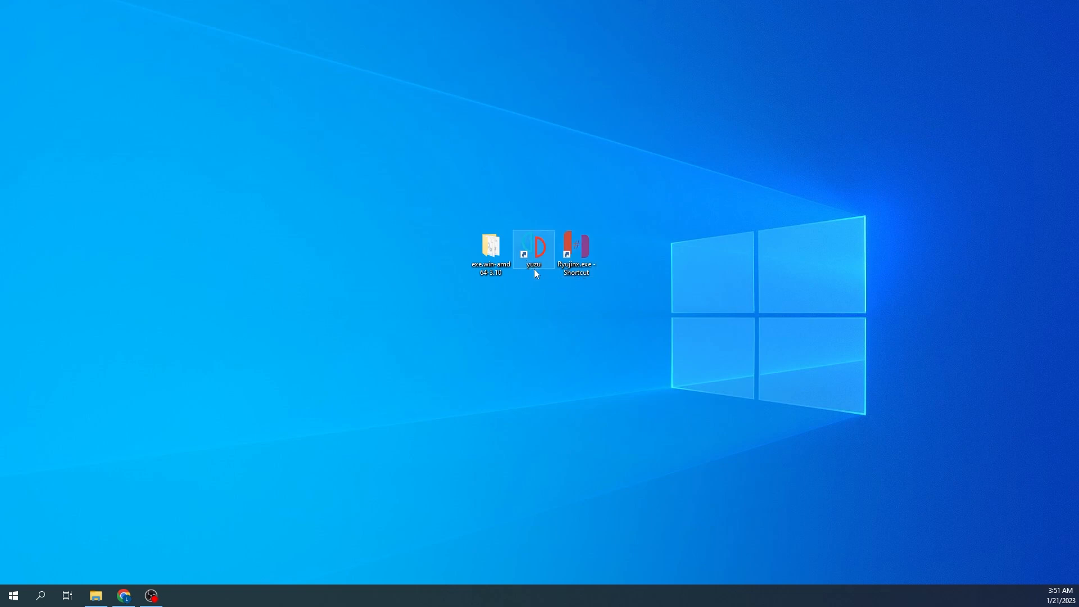
mouse_move(537, 264)
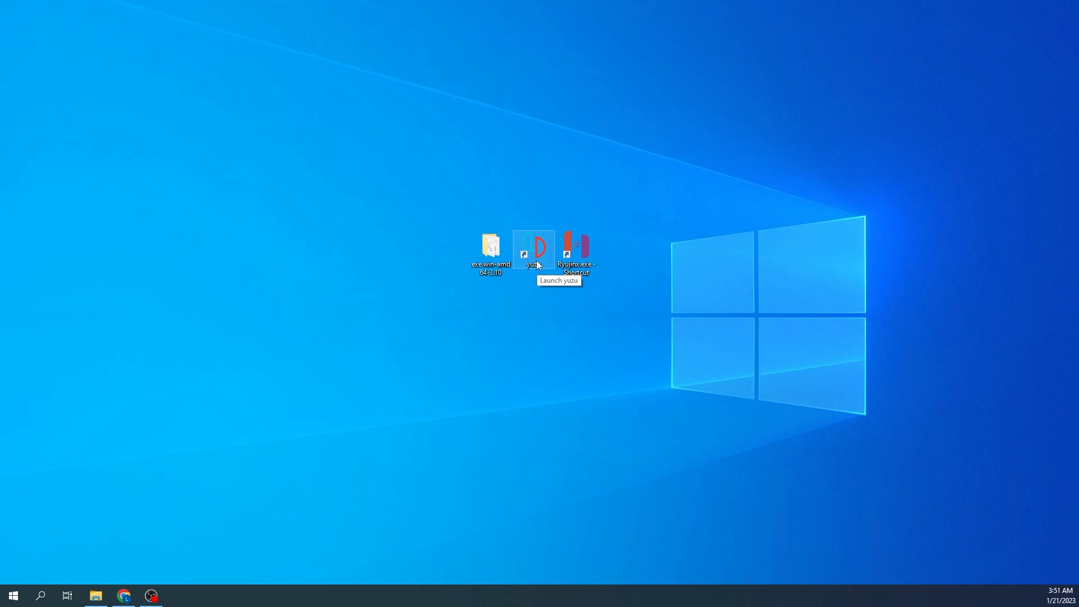
left_click(577, 250)
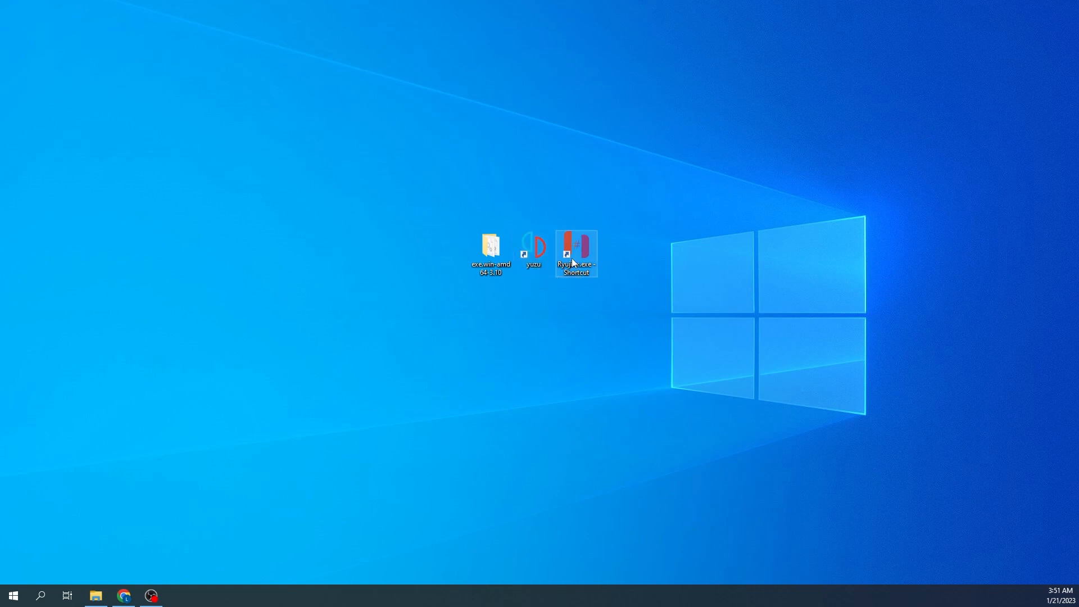
mouse_move(577, 259)
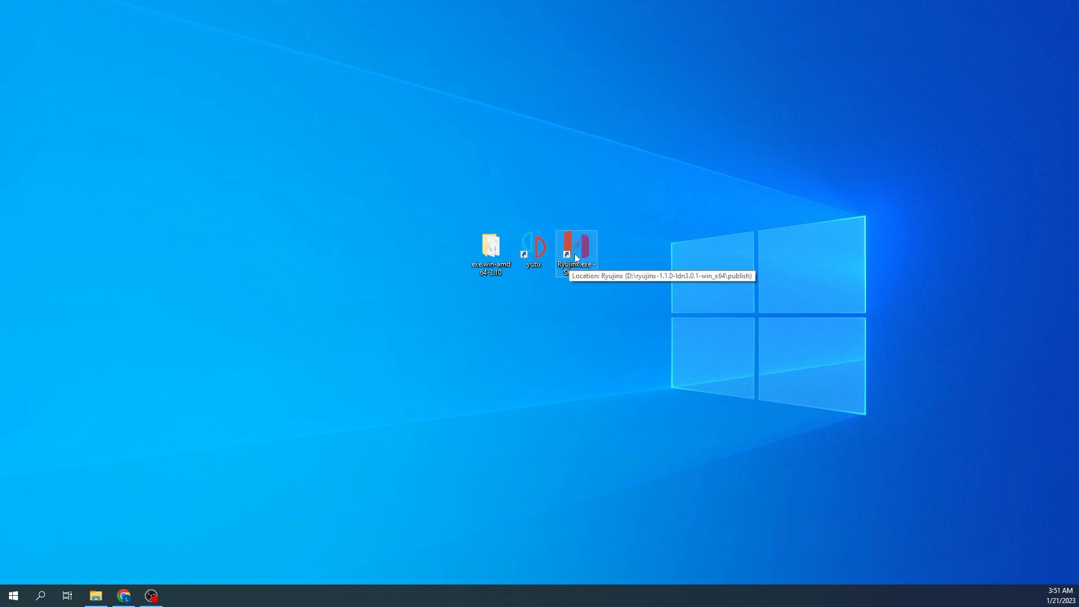
mouse_move(579, 310)
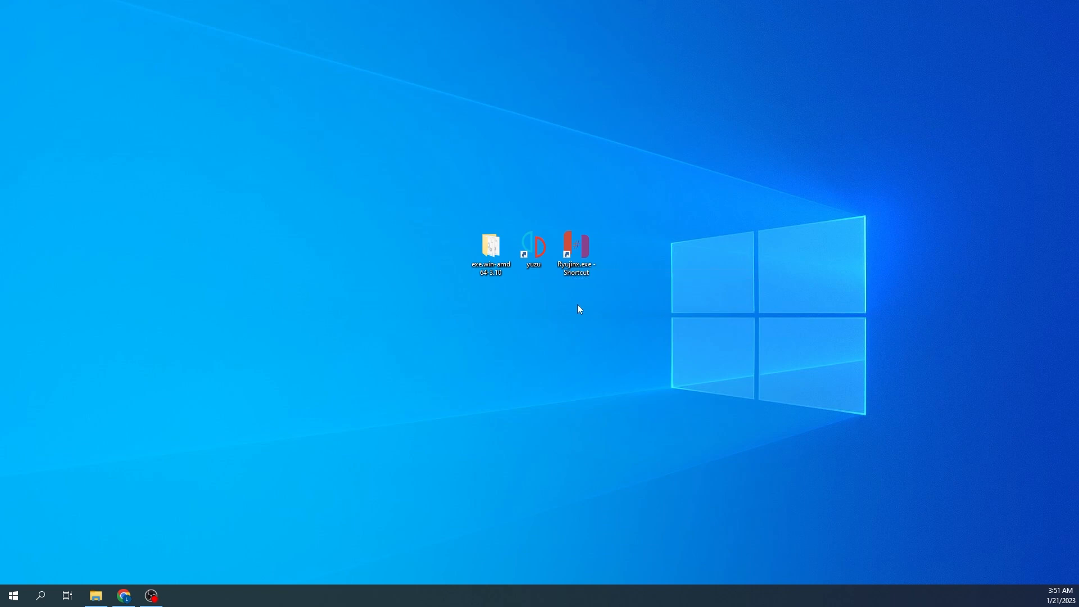
left_click(533, 247)
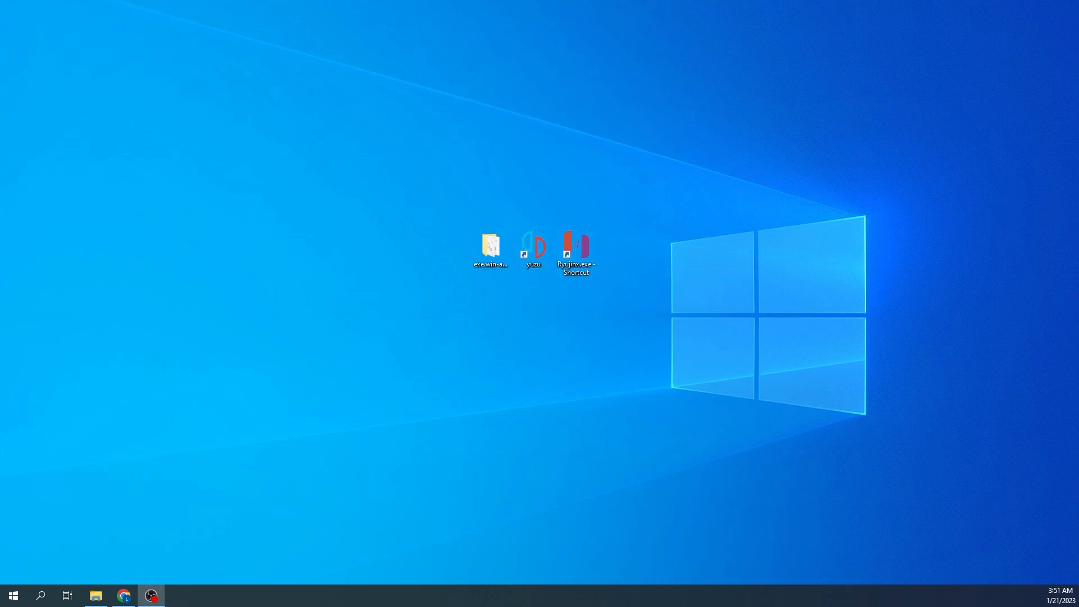
Launch yuzu and choose Dump RomFS for Pokémon Brilliant Diamond.
double_click(532, 247)
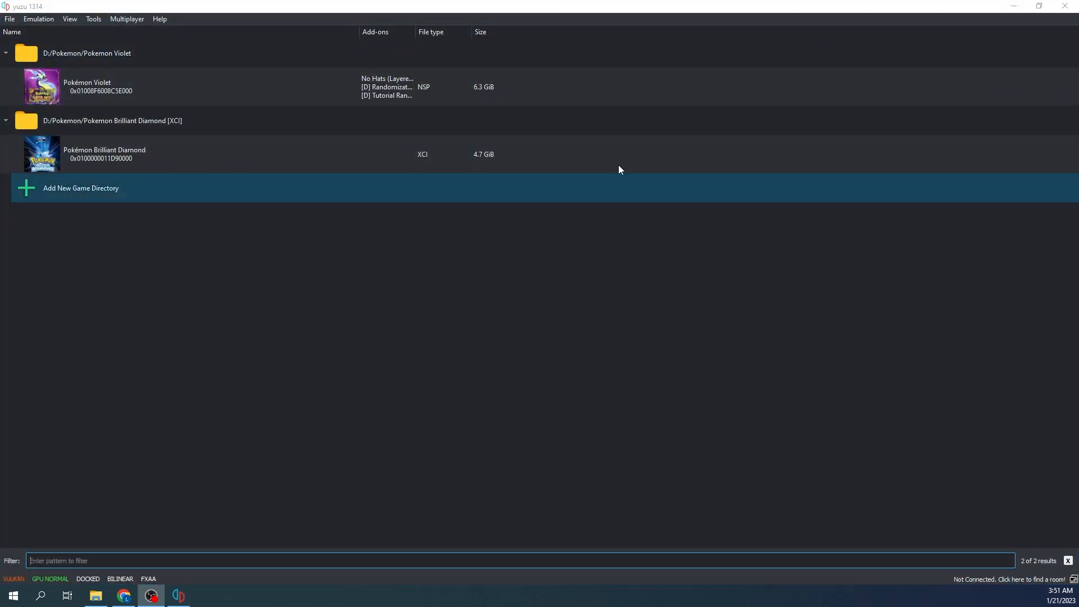
right_click(112, 155)
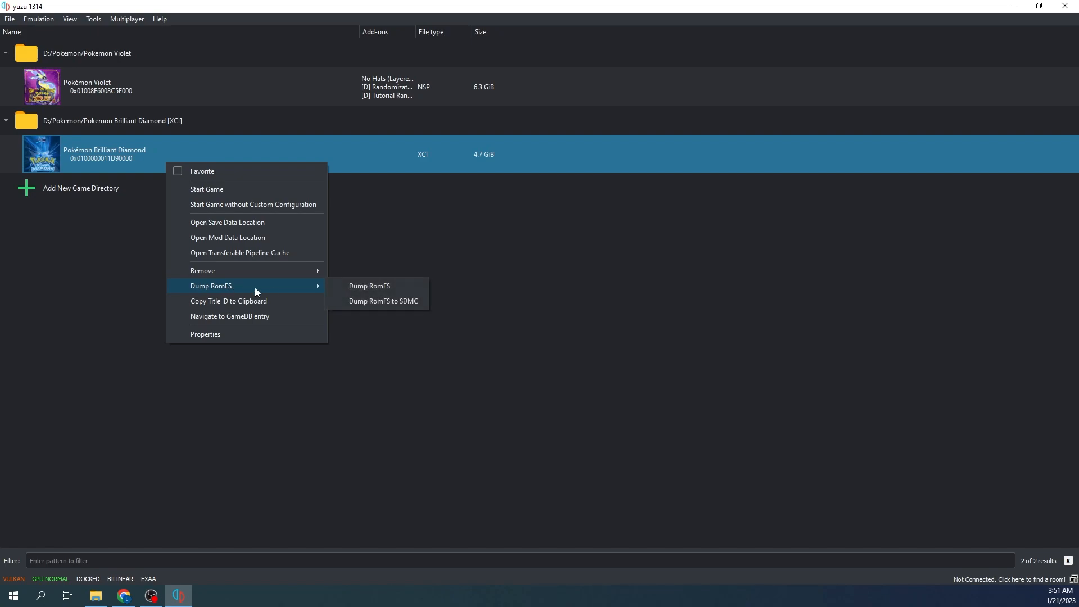
left_click(369, 286)
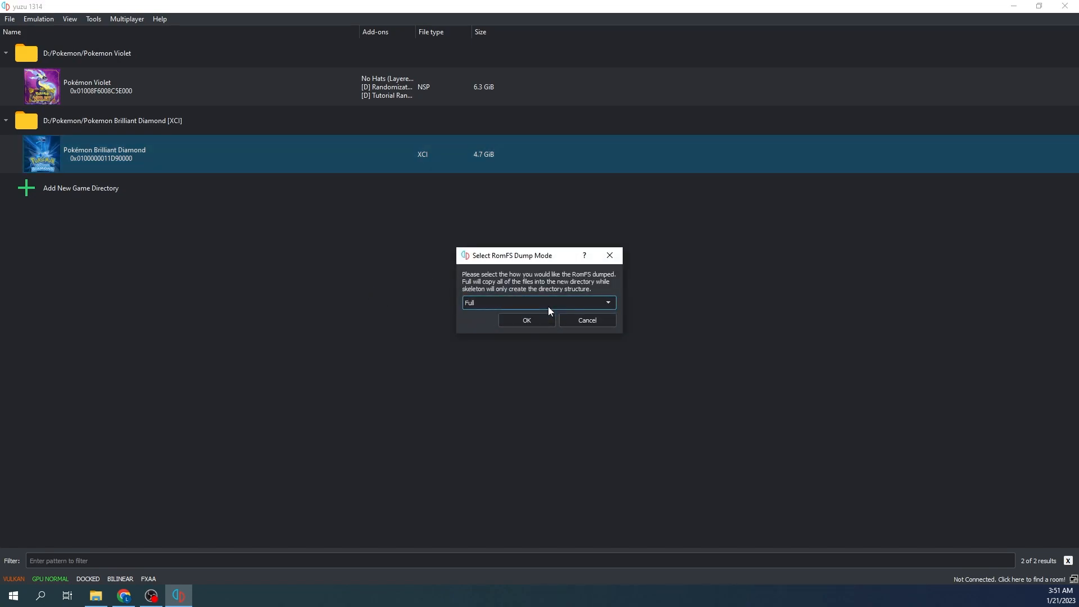
Confirm a Full RomFS dump of Pokémon Brilliant Diamond.
left_click(526, 321)
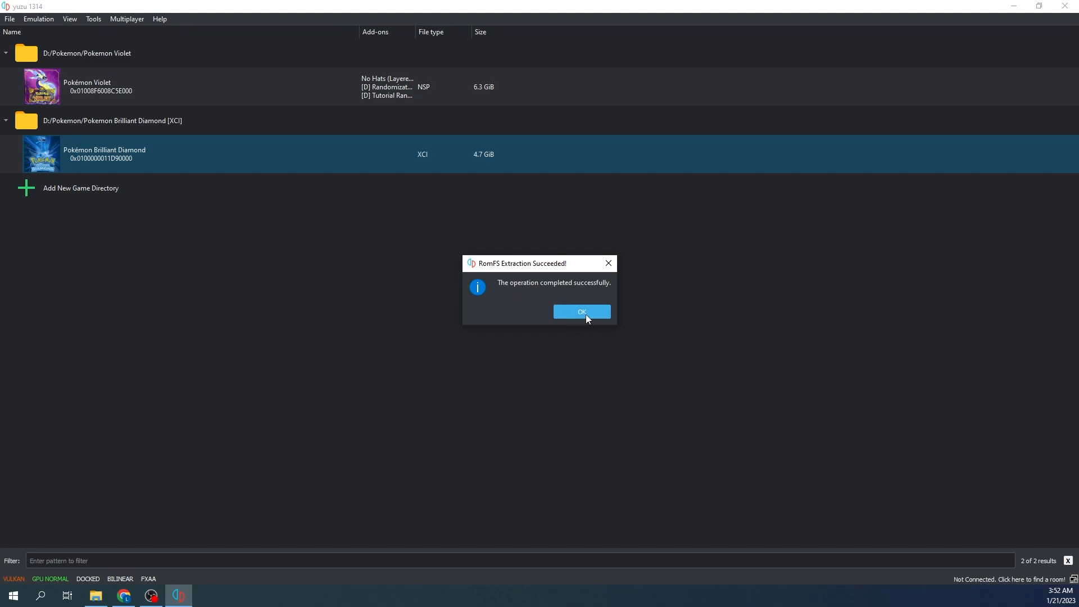
Dismiss the success message and select the dumped romfs folder's full path.
left_click(583, 311)
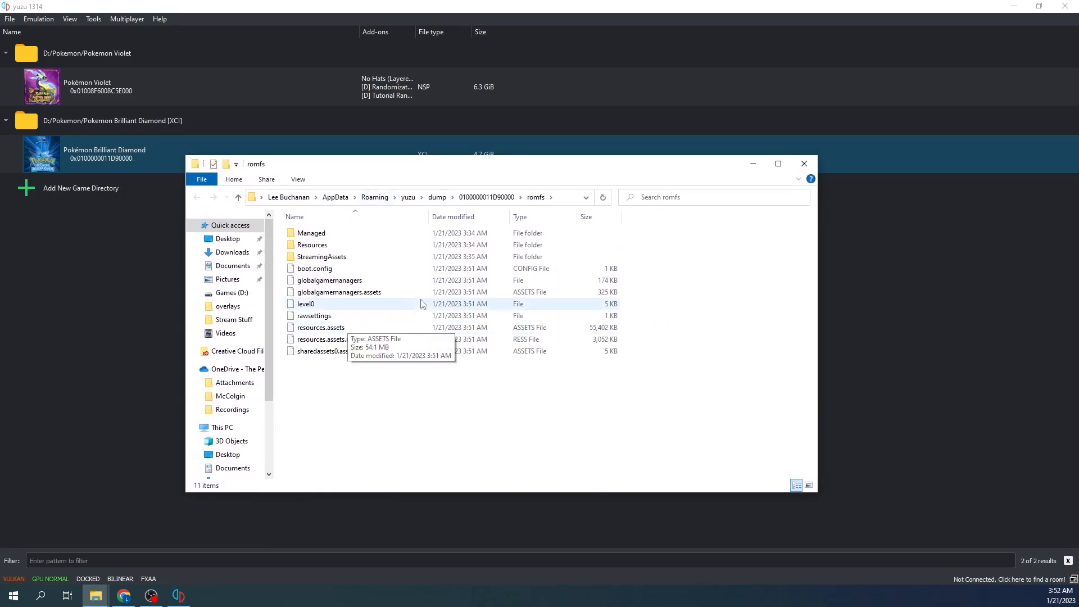
mouse_move(563, 202)
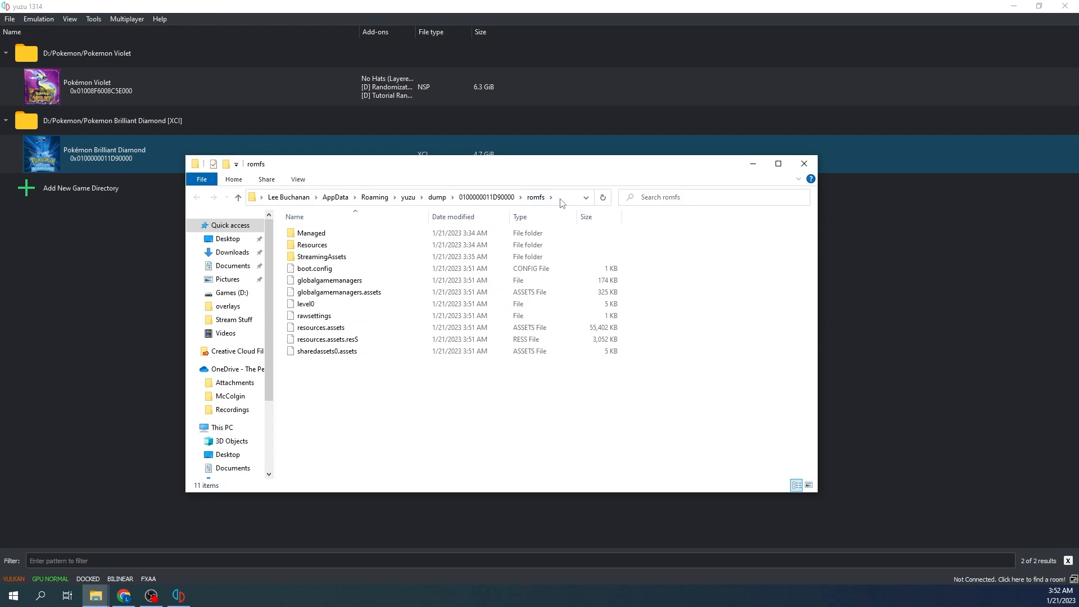
left_click(435, 196)
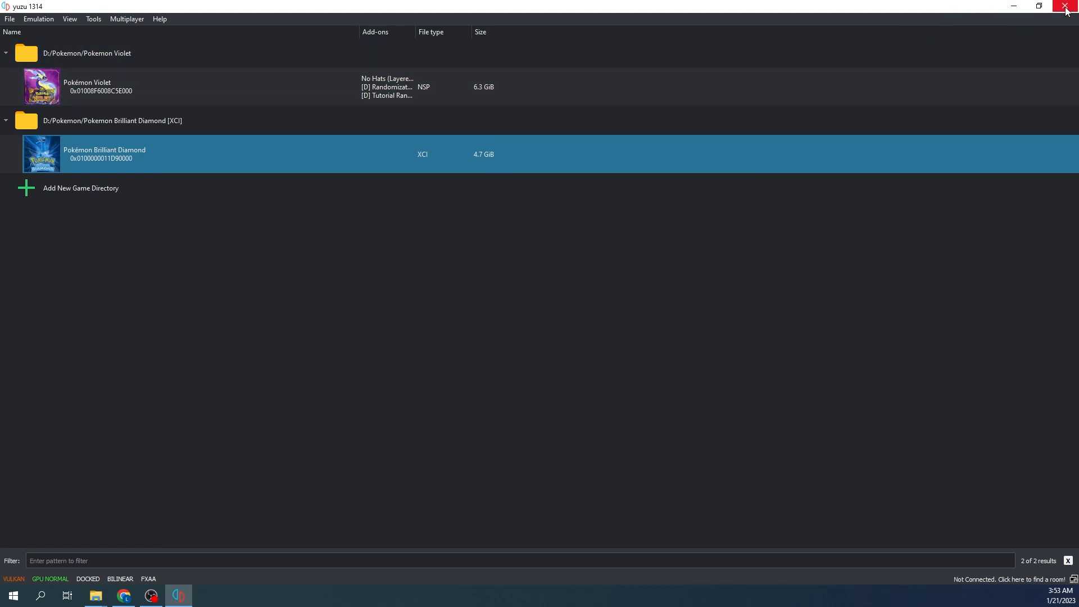
mouse_move(1064, 7)
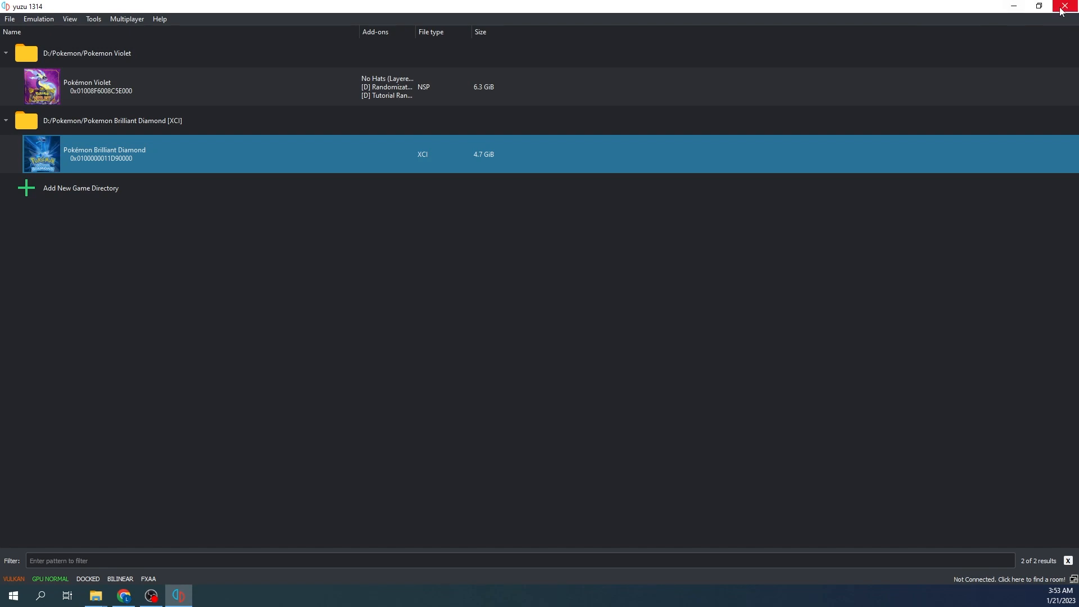
Close yuzu and reopen the exe.win-amd64-3.10 randomizer folder.
left_click(1064, 6)
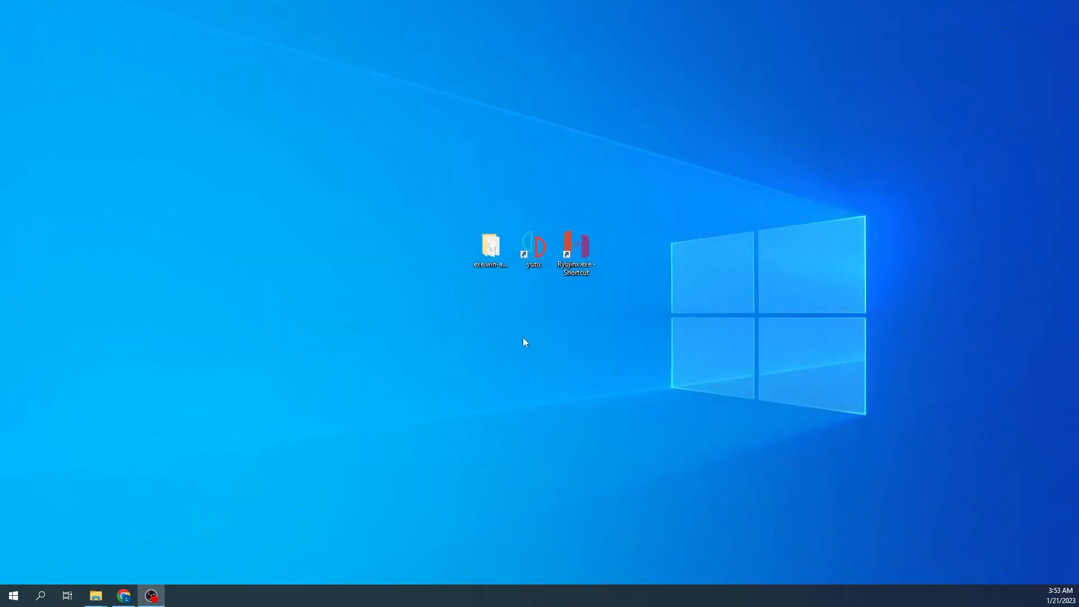
left_click(490, 248)
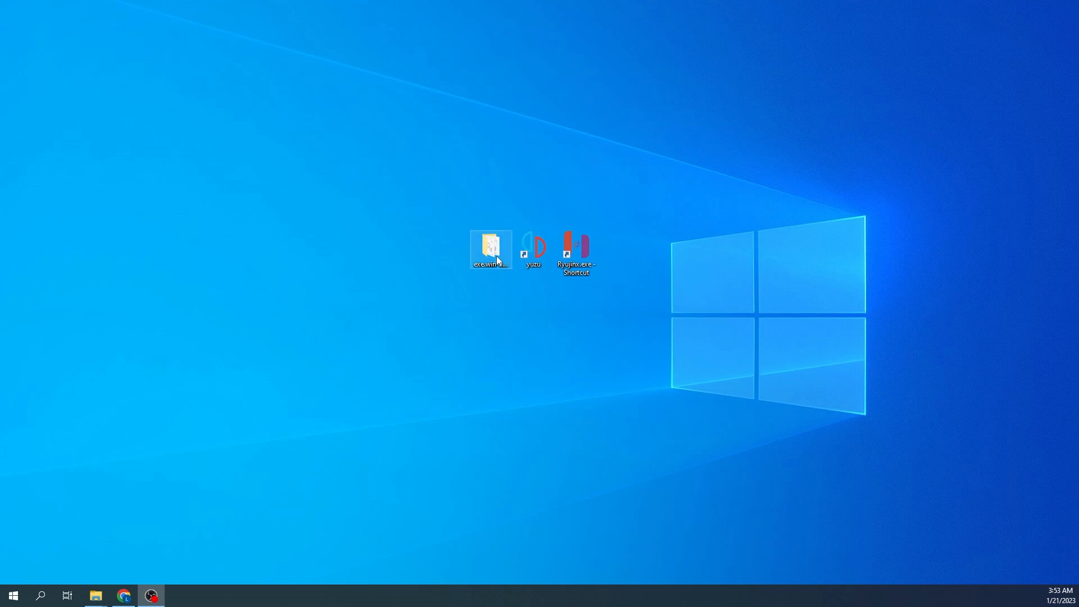
double_click(490, 248)
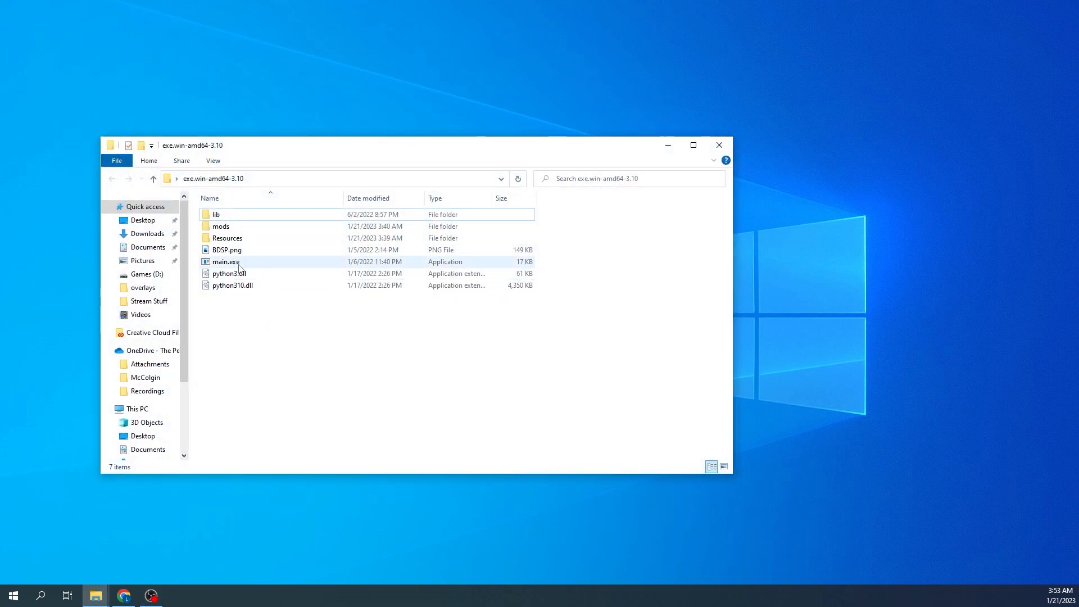
Launch the randomizer's main.exe from the exe.win-amd64-3.10 folder.
double_click(225, 262)
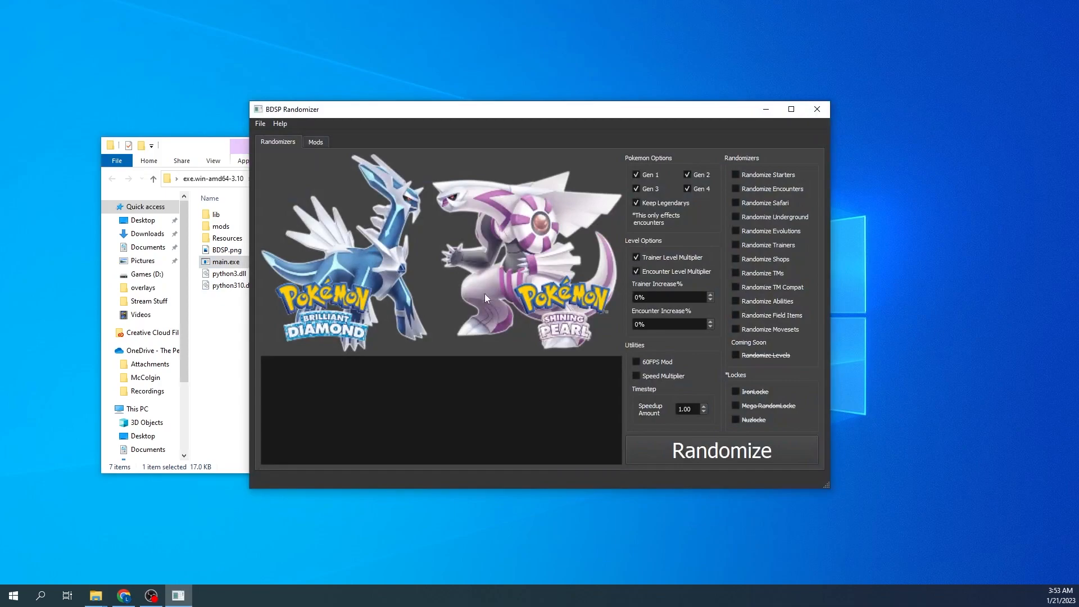
mouse_move(587, 289)
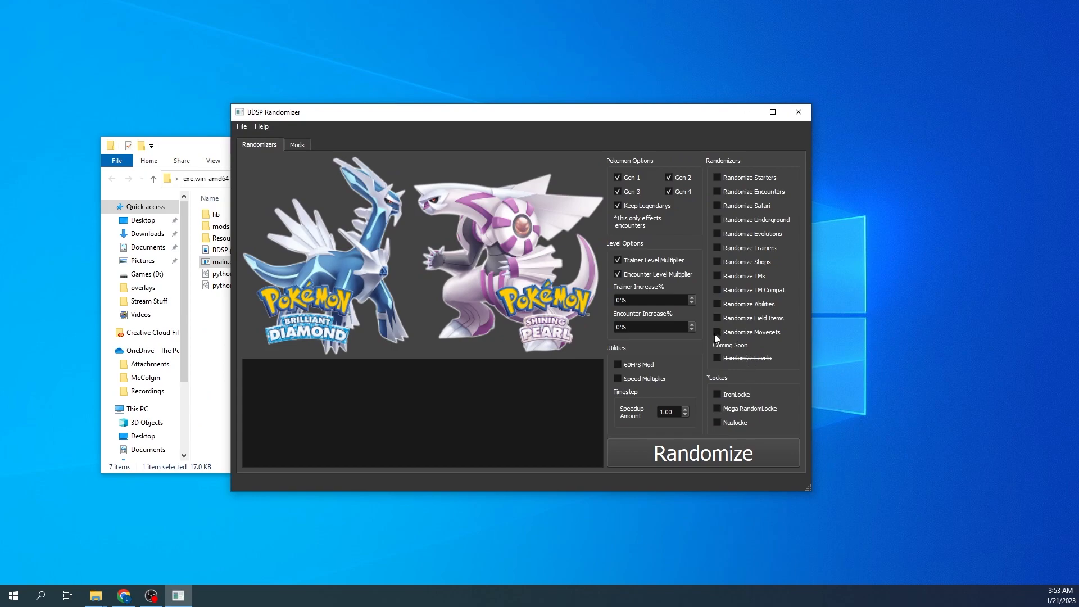
mouse_move(720, 182)
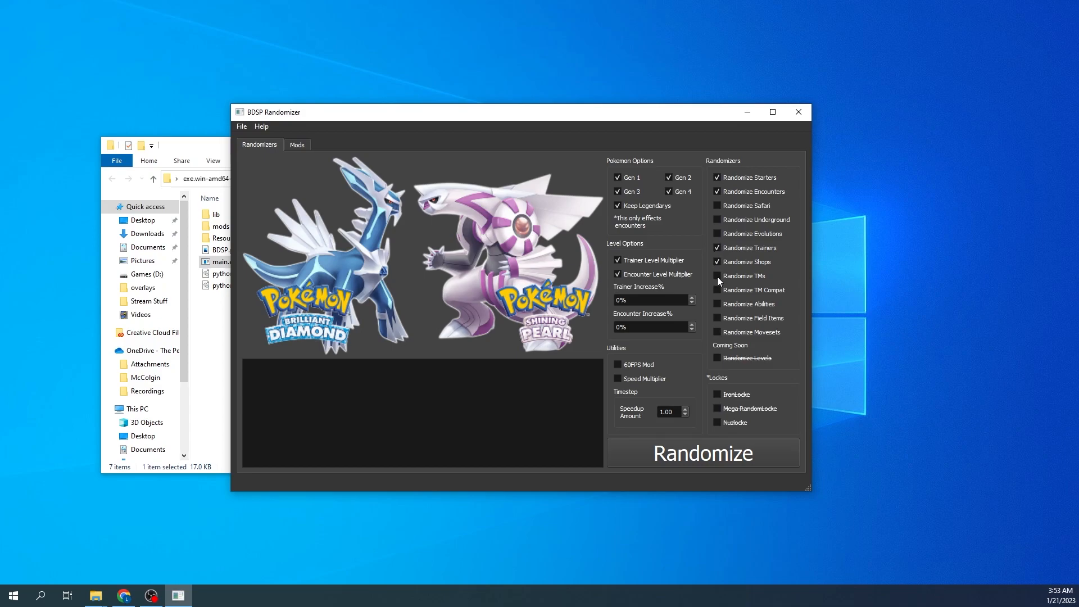
mouse_move(719, 338)
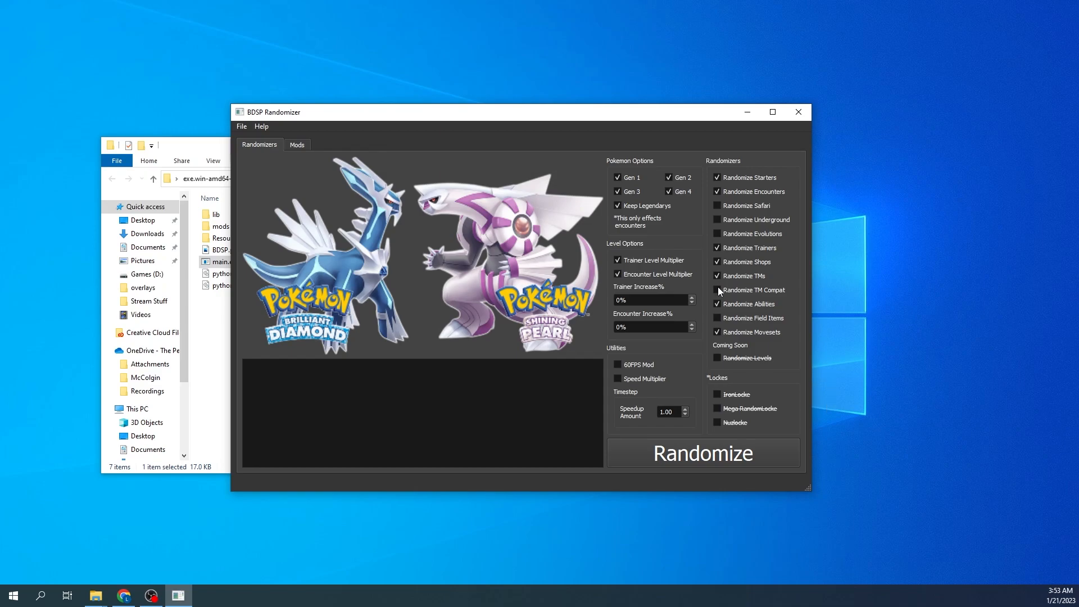
mouse_move(684, 230)
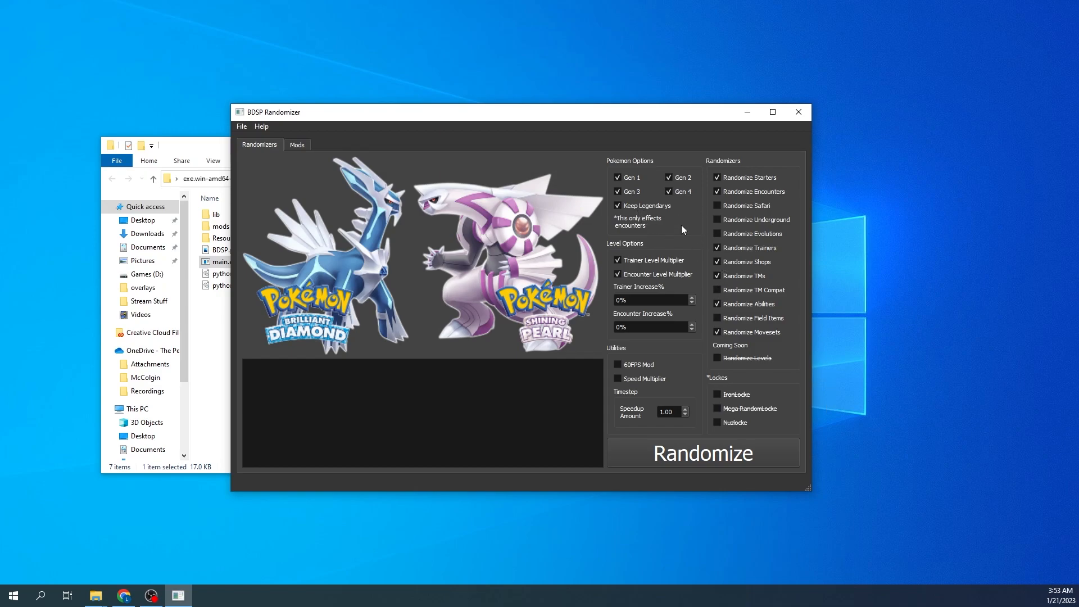
mouse_move(683, 215)
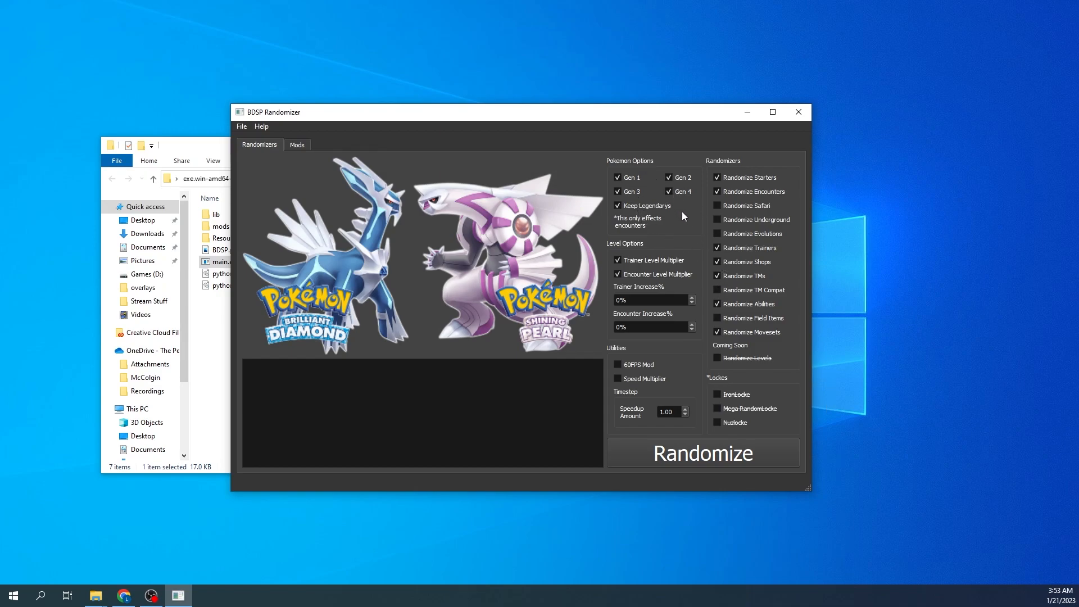
mouse_move(710, 465)
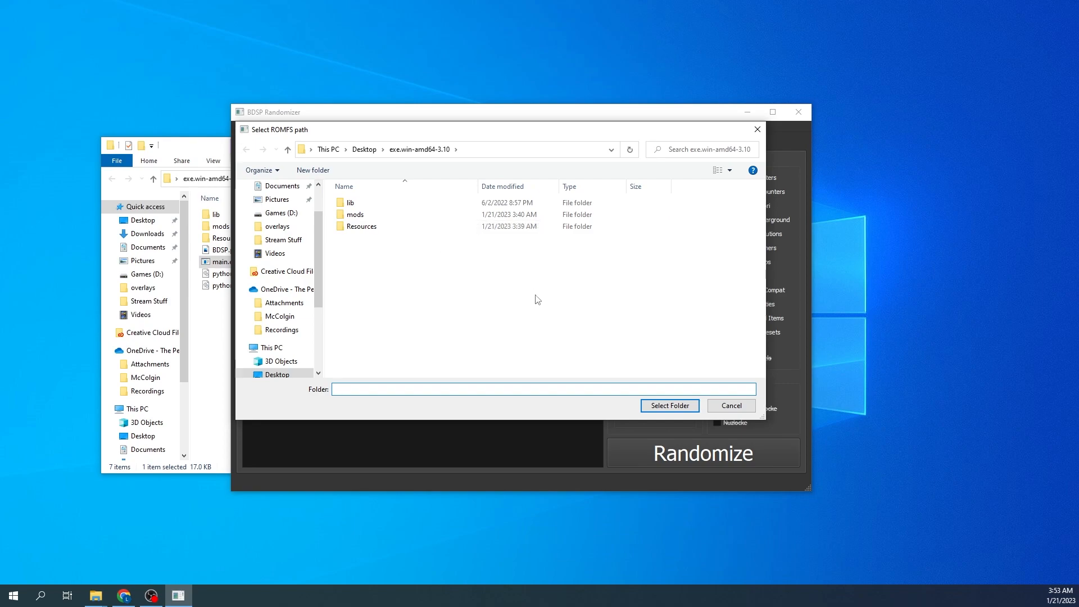
mouse_move(433, 284)
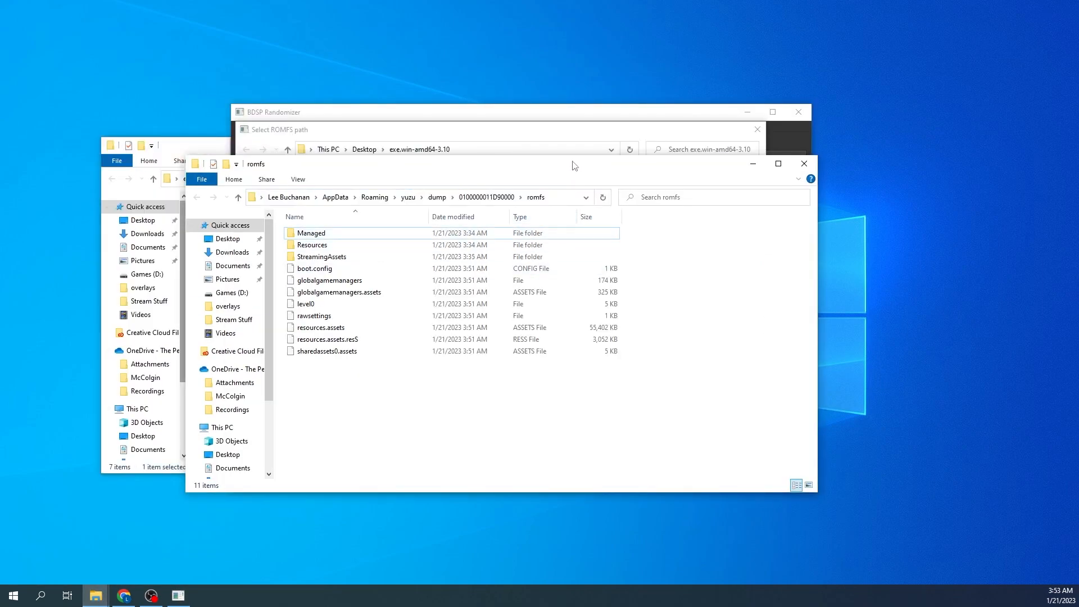
Paste the dumped romfs path into the folder picker and select it as the ROMFS source.
left_click_drag(573, 165, 661, 191)
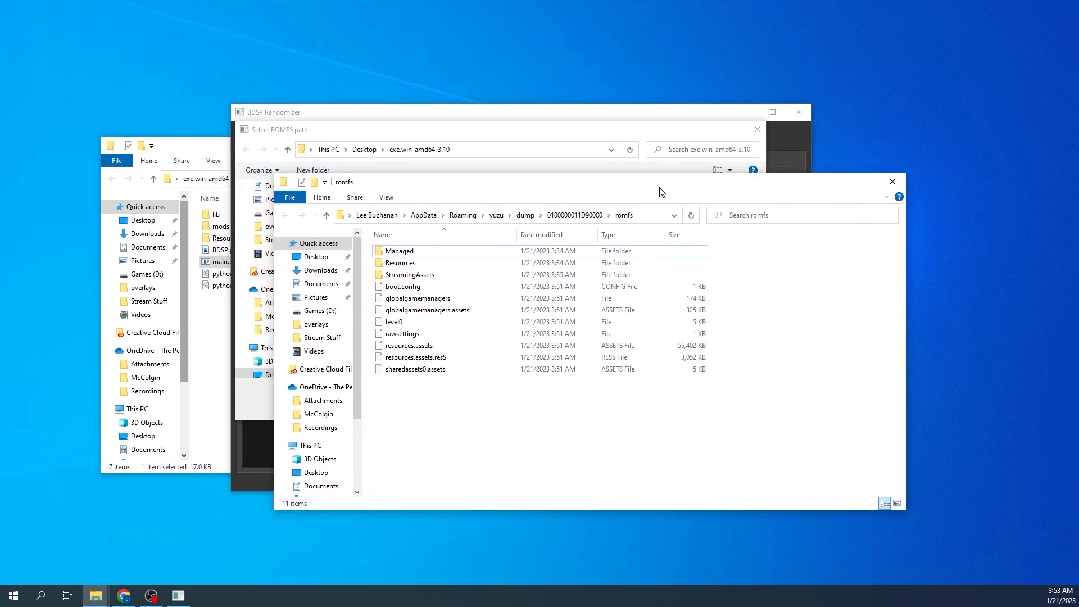
mouse_move(648, 223)
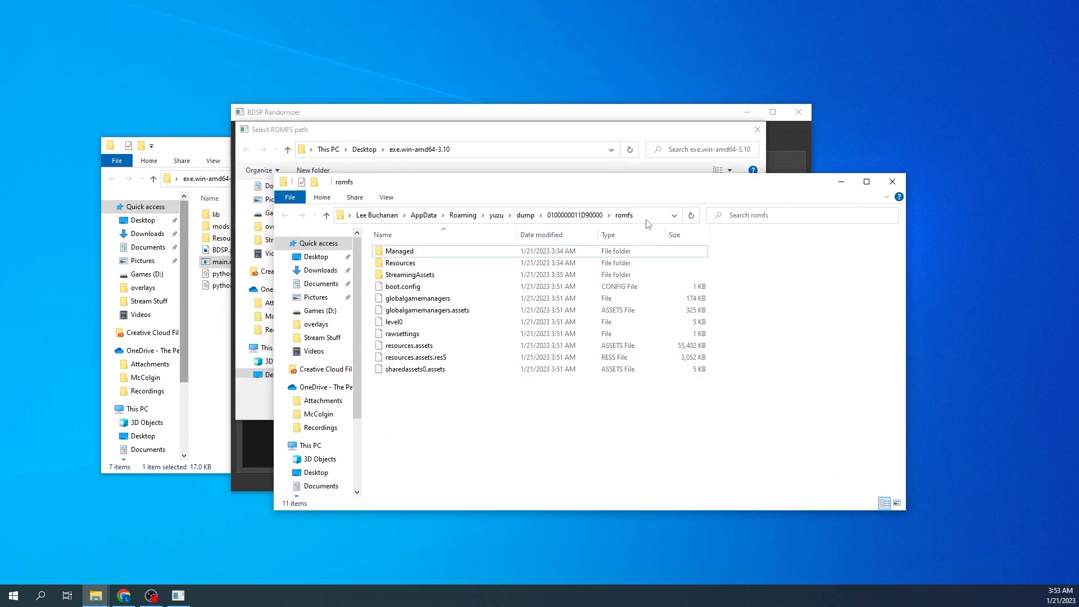
left_click(501, 215)
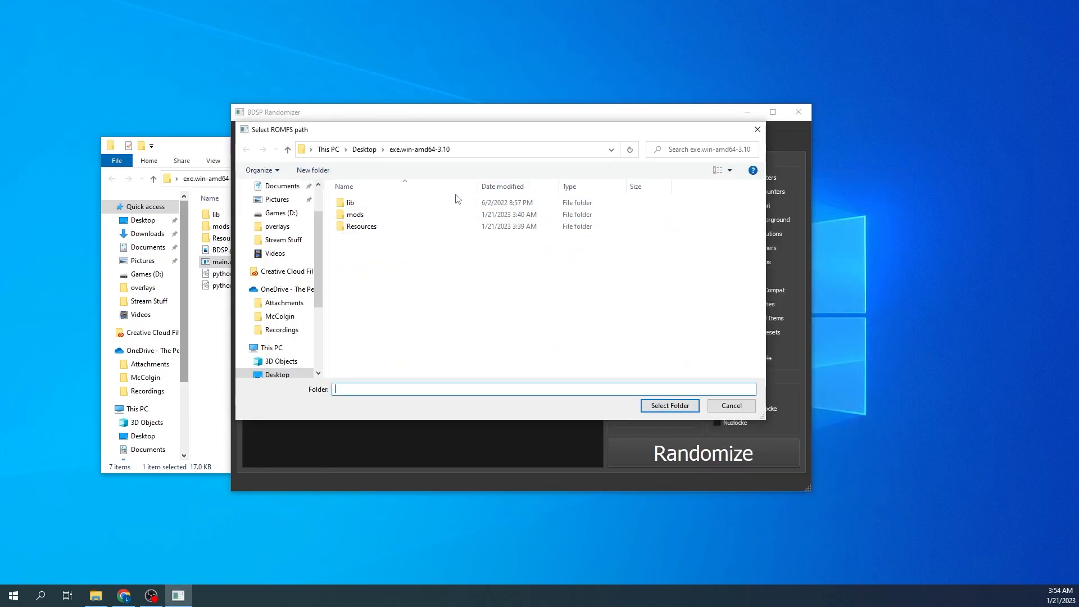
right_click(435, 150)
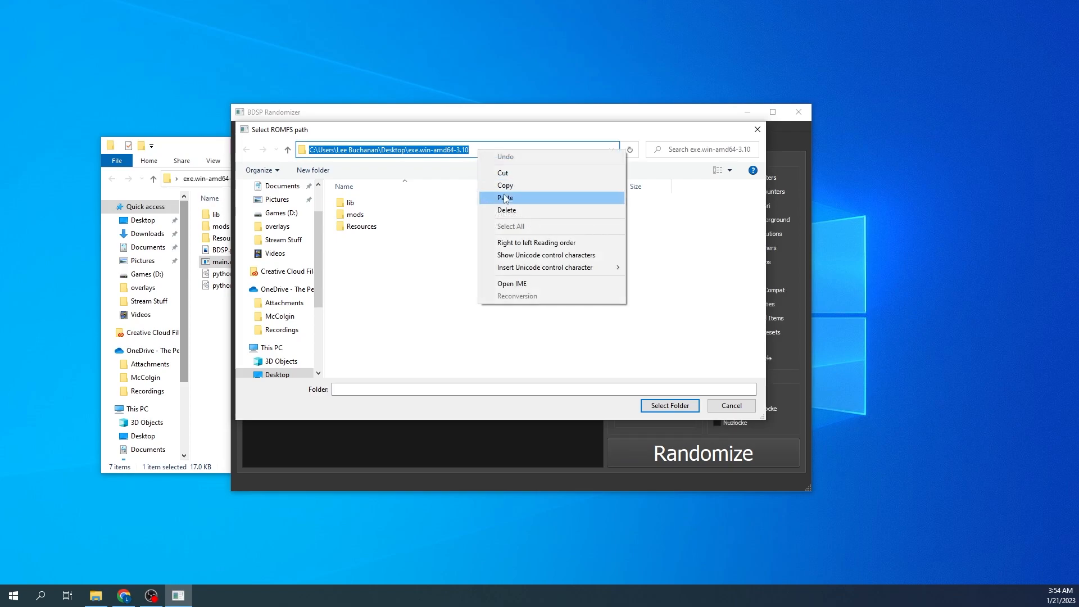
left_click(505, 197)
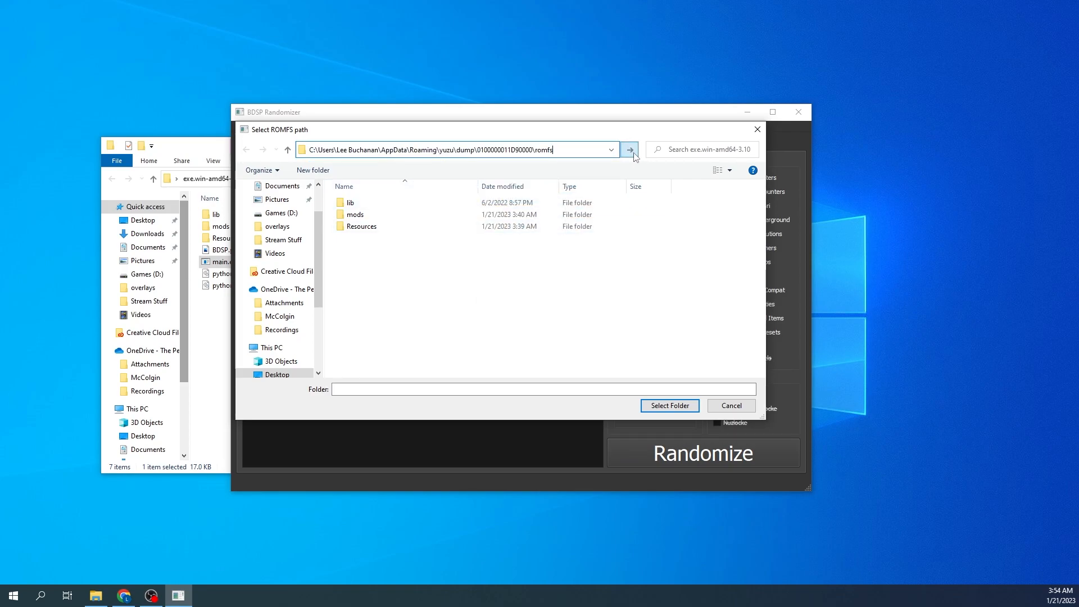
left_click(629, 150)
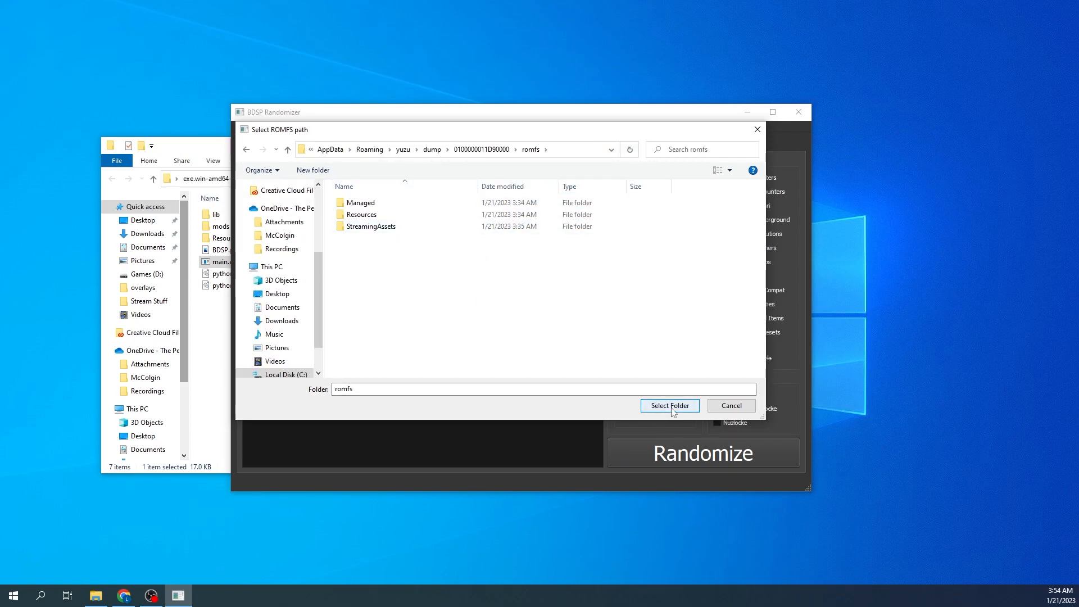
left_click(670, 405)
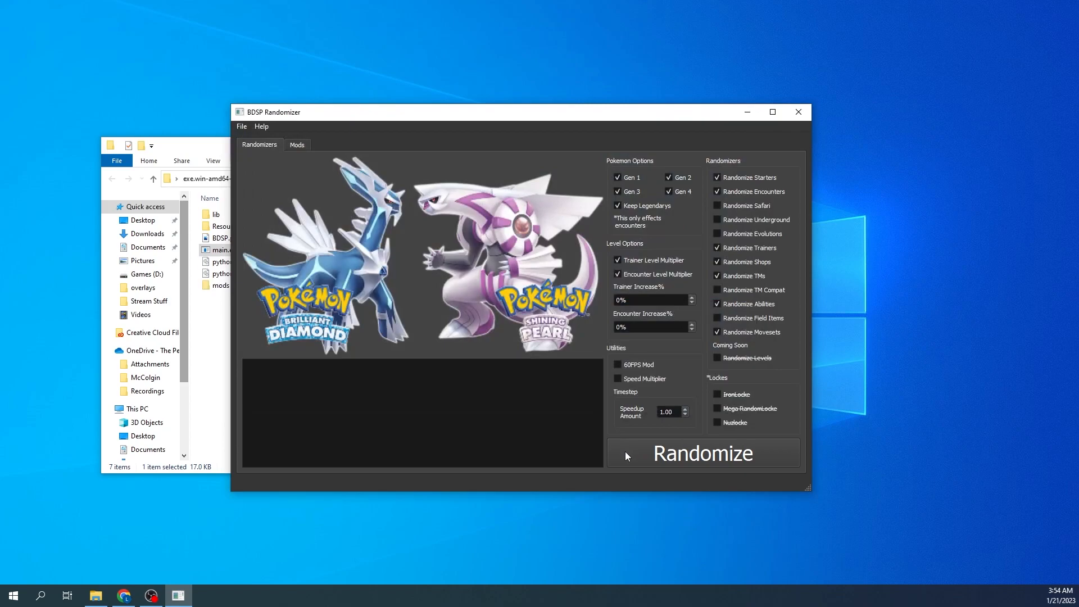
mouse_move(380, 422)
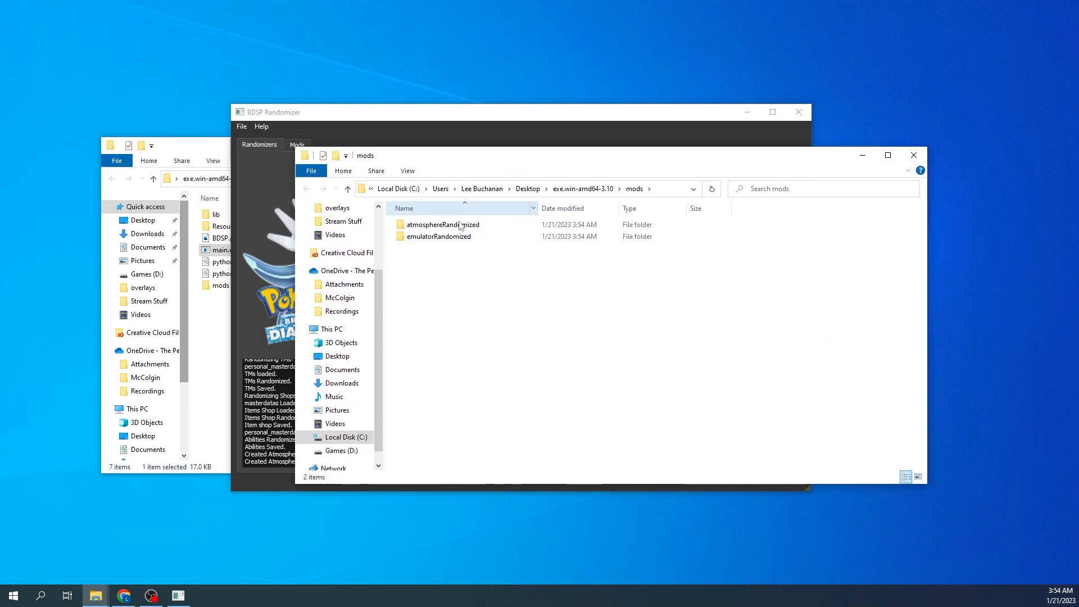
Browse the randomizer's mods folder with atmosphereRandomized and emulatorRandomized.
left_click(439, 237)
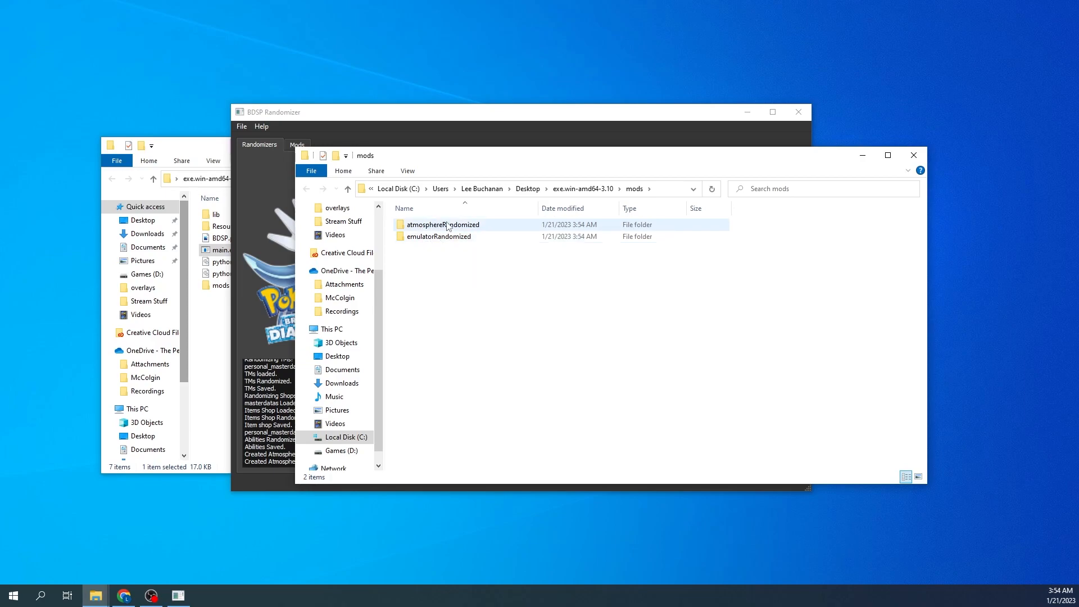
mouse_move(445, 226)
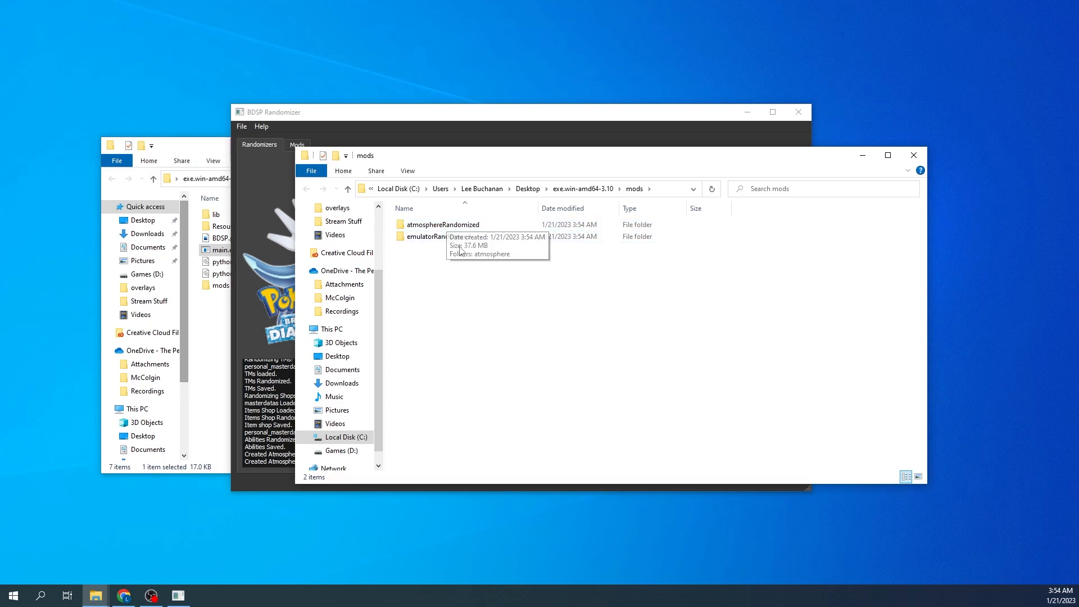
mouse_move(436, 247)
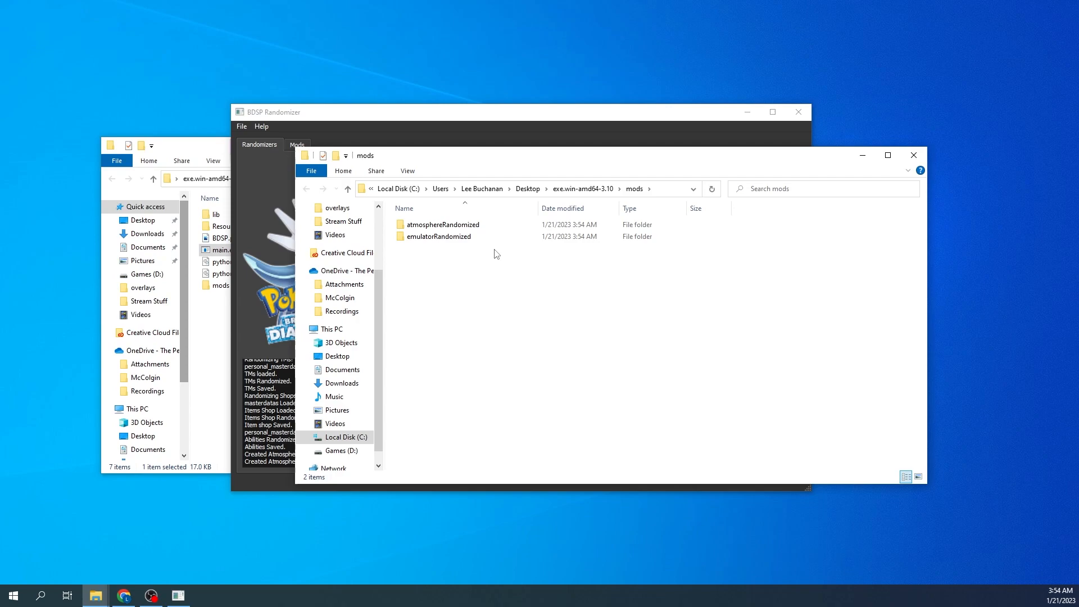
mouse_move(907, 408)
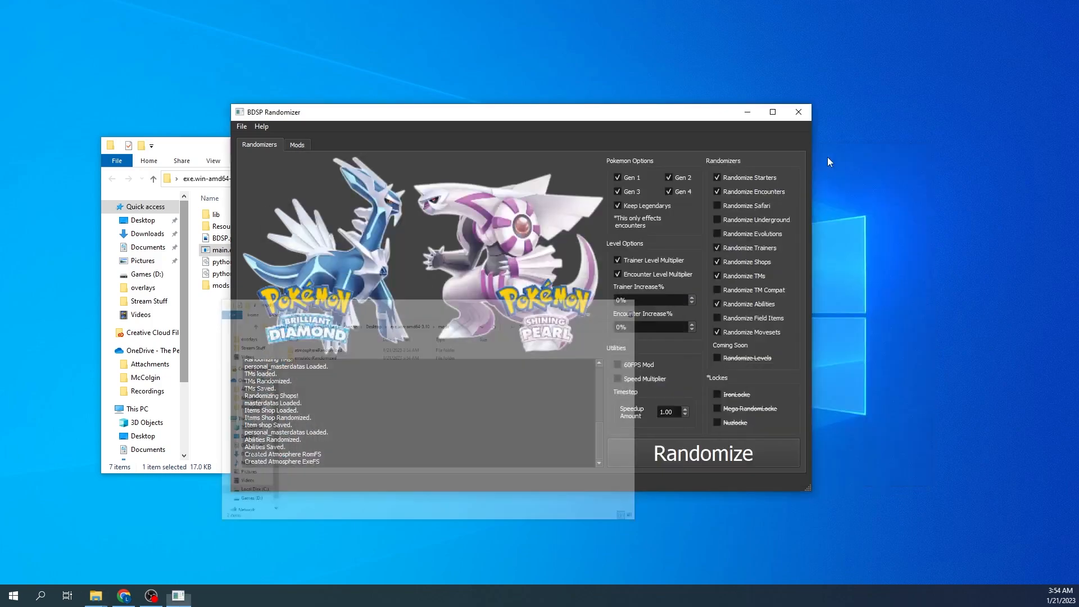
Launch Ryujinx from the desktop and open Pokémon Brilliant Diamond's mods directory.
left_click(798, 111)
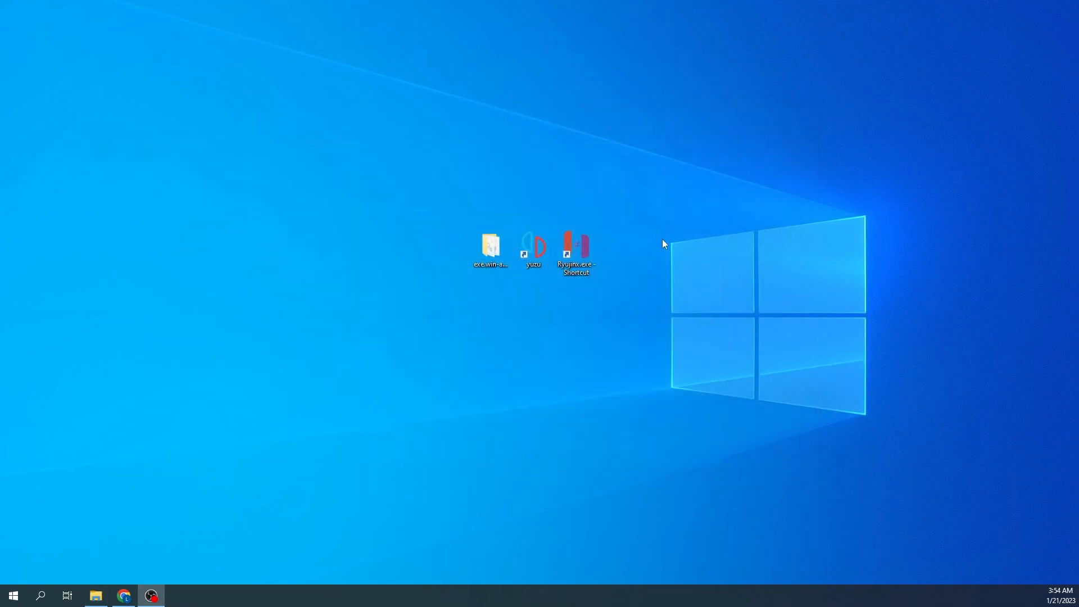
double_click(575, 250)
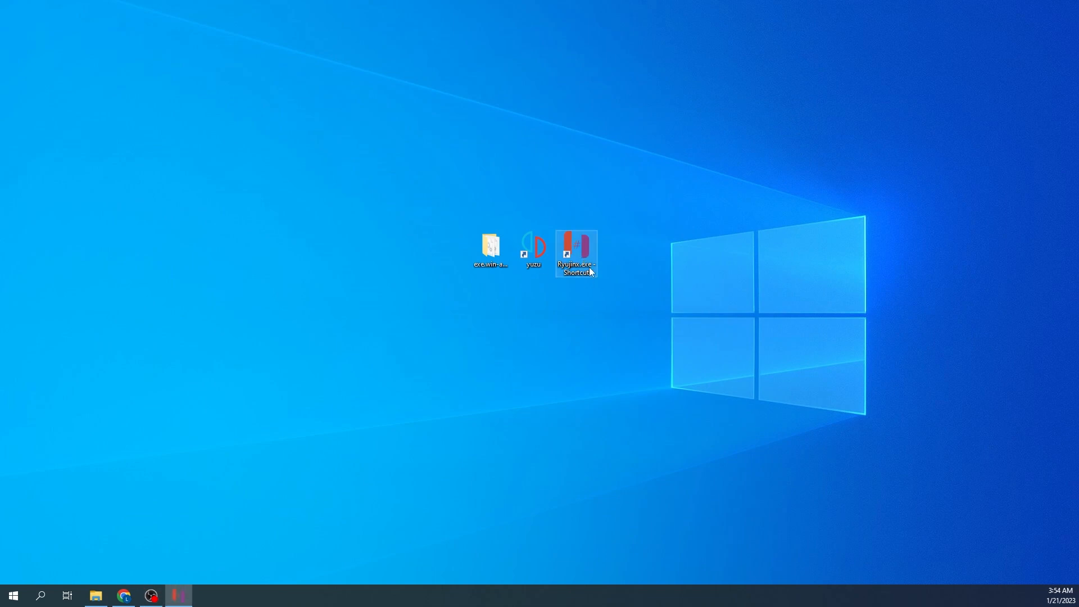
double_click(577, 248)
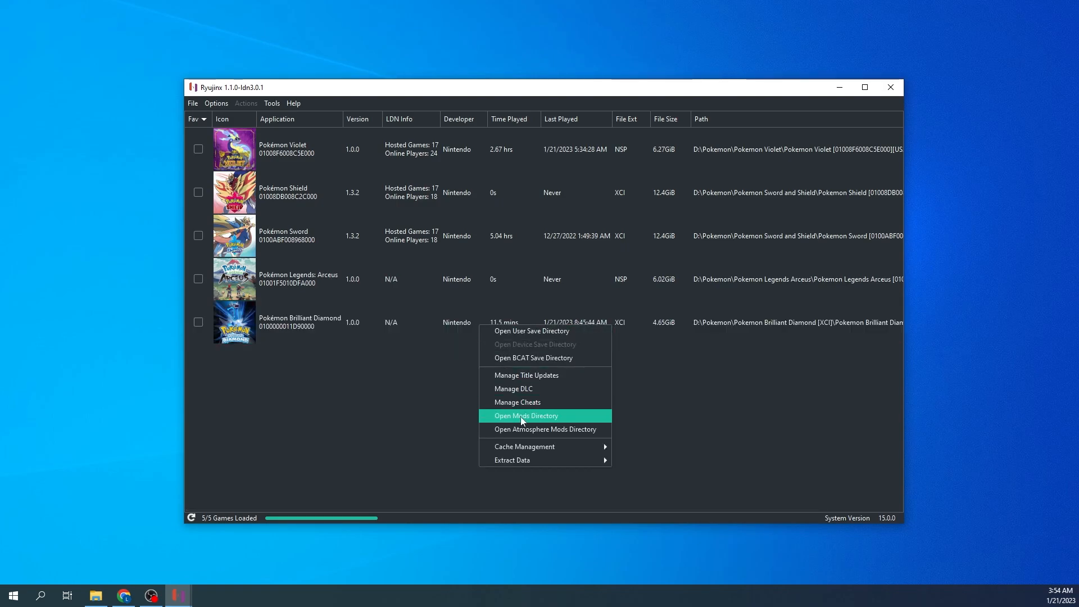
left_click(526, 416)
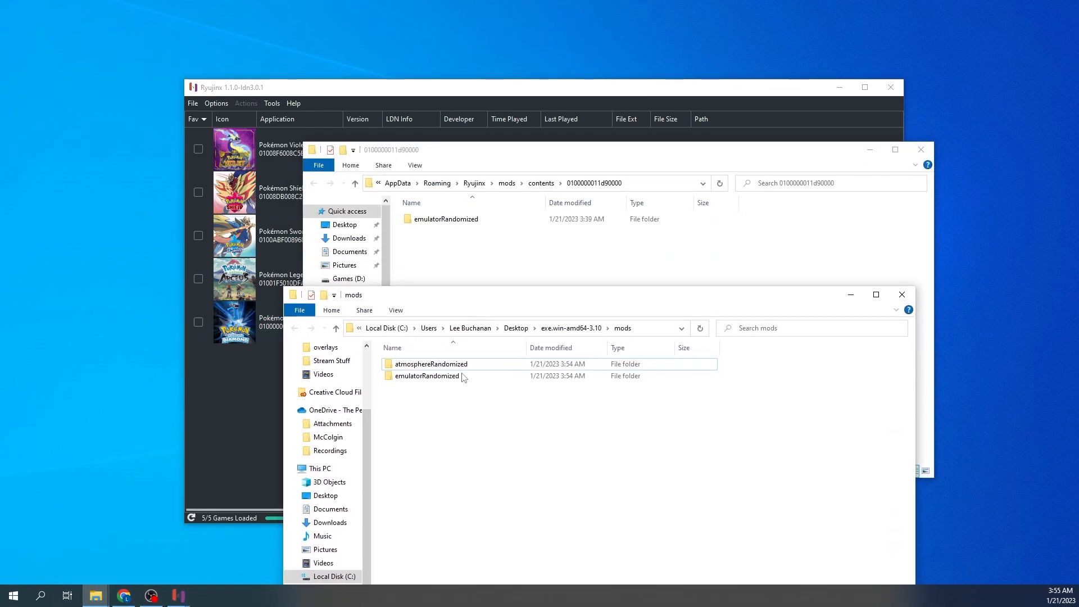
Check emulatorRandomized in the randomizer's mods folder, then close that window.
right_click(427, 375)
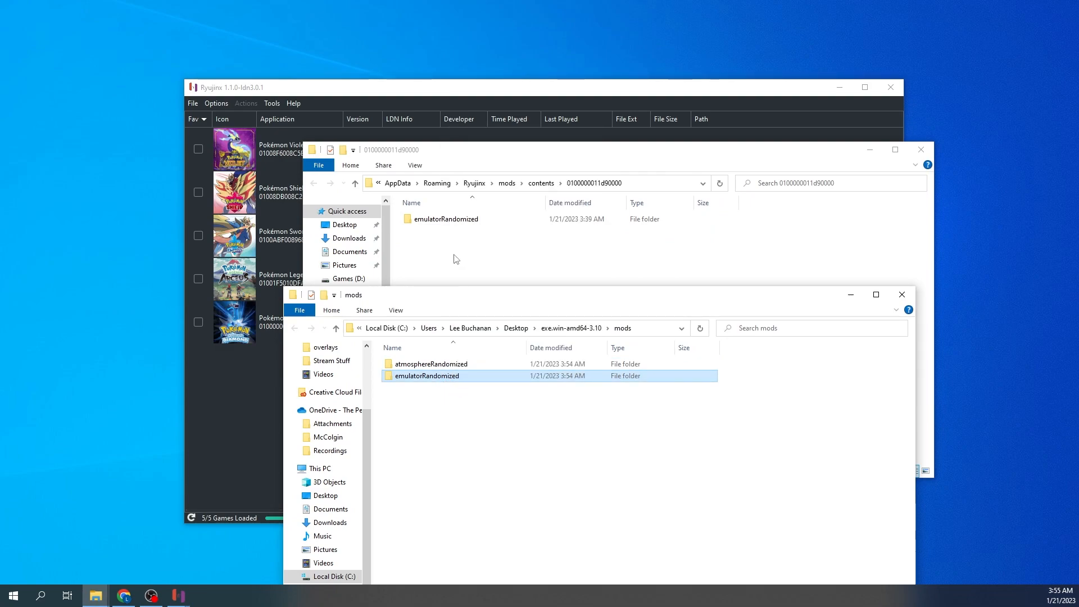
mouse_move(870, 386)
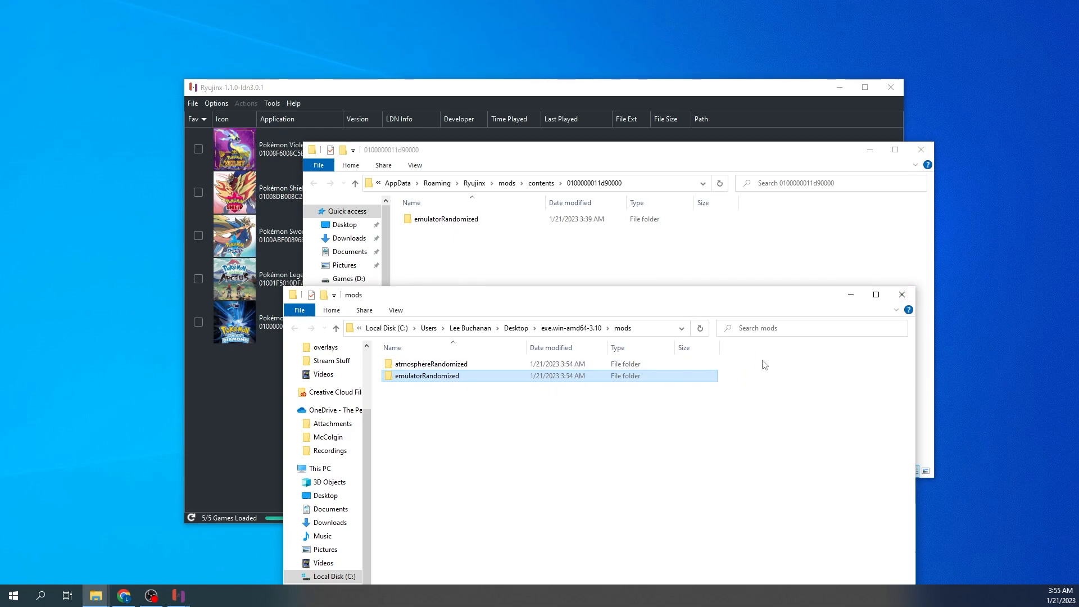
mouse_move(806, 414)
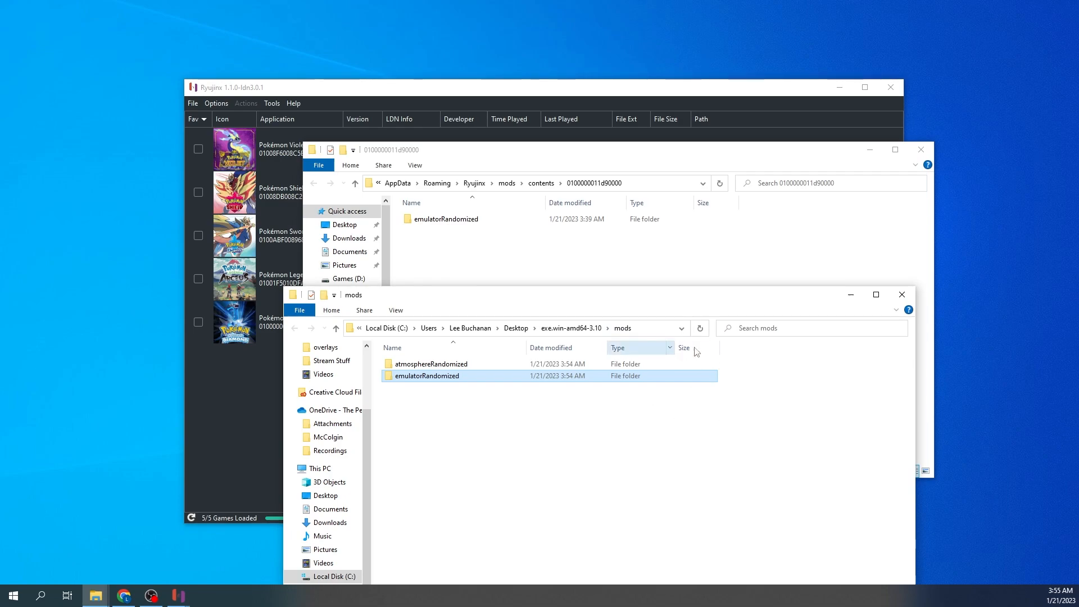
mouse_move(902, 294)
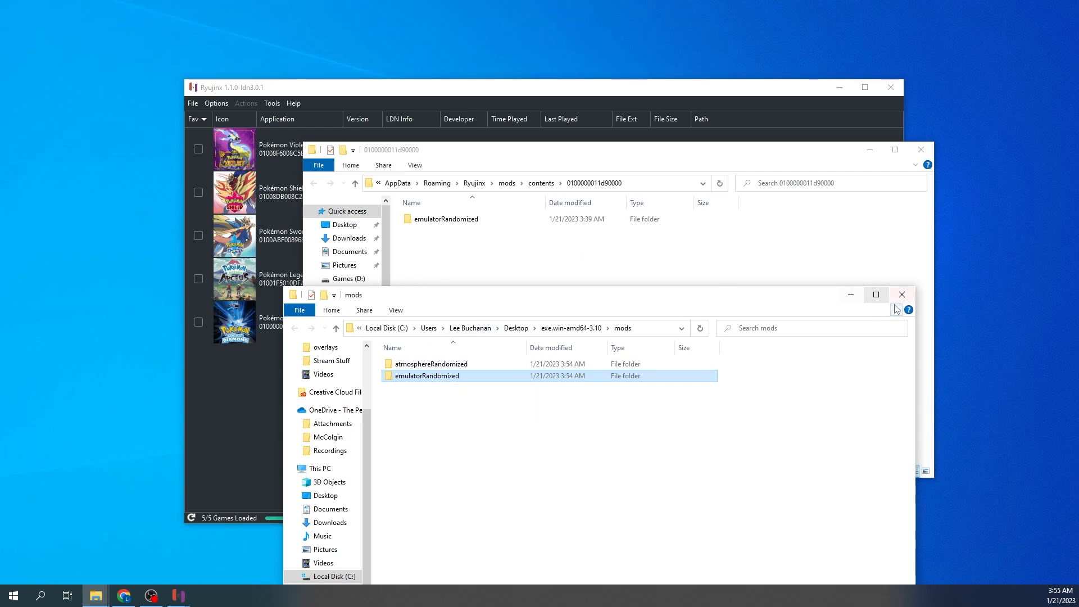
left_click(902, 294)
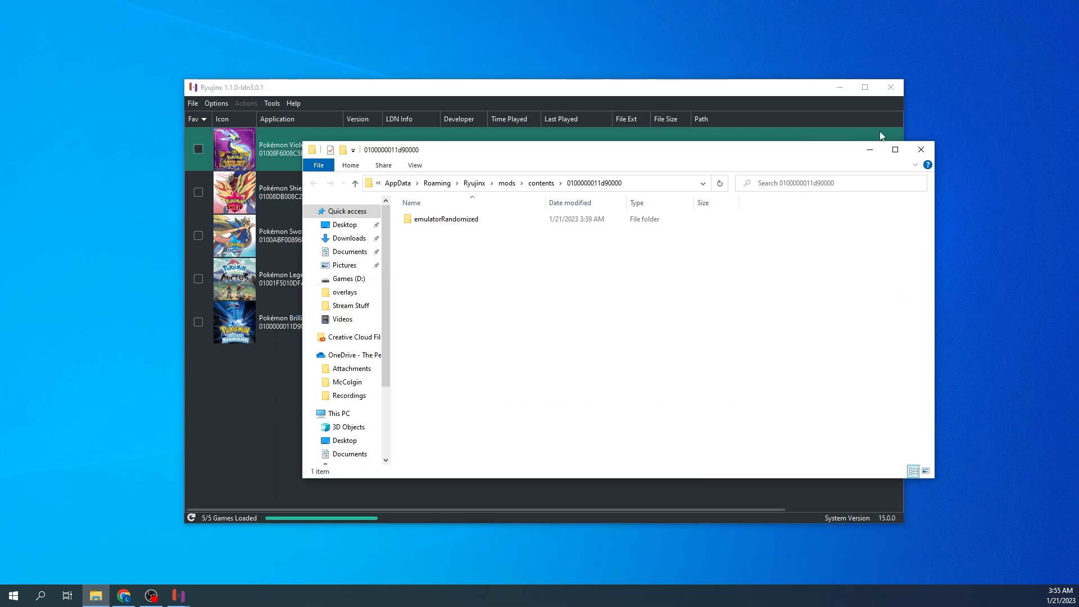
Reopen Brilliant Diamond's Ryujinx mods directory to confirm emulatorRandomized, then close it.
left_click(922, 150)
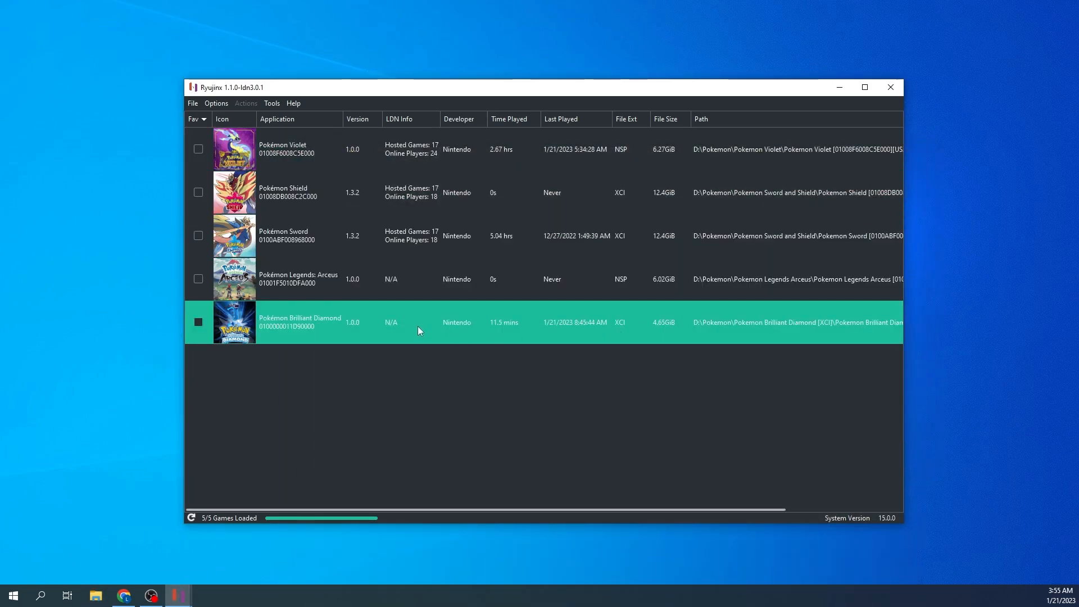
right_click(420, 330)
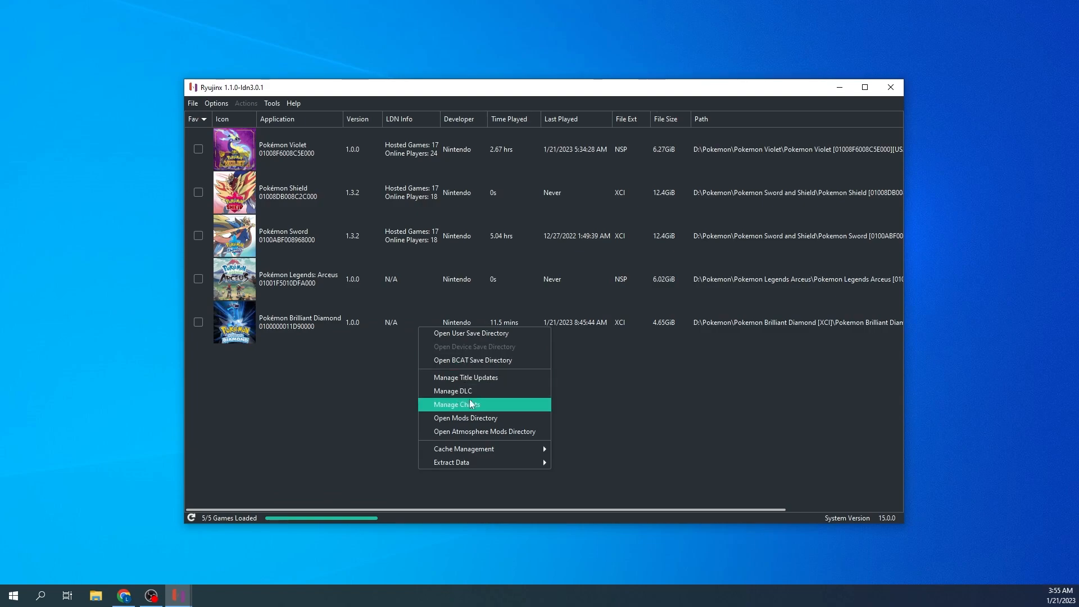
left_click(465, 417)
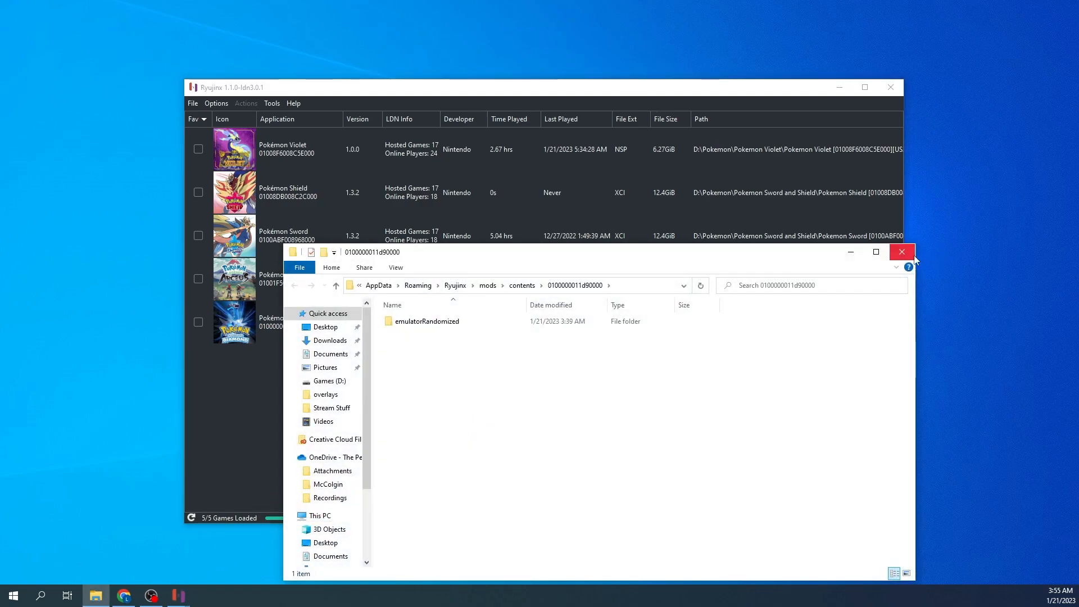
left_click(902, 251)
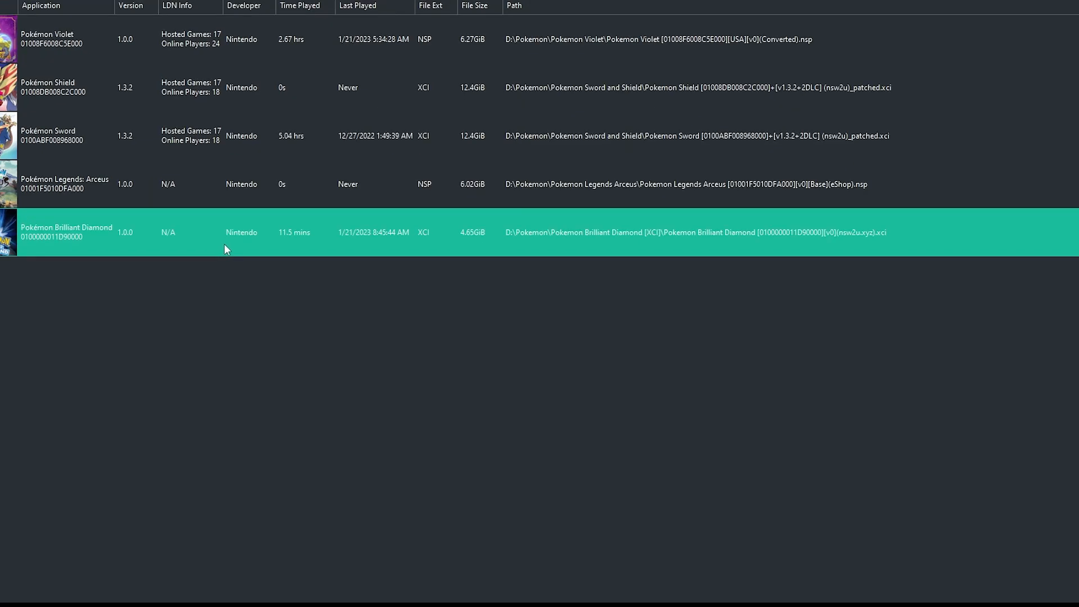
mouse_move(230, 246)
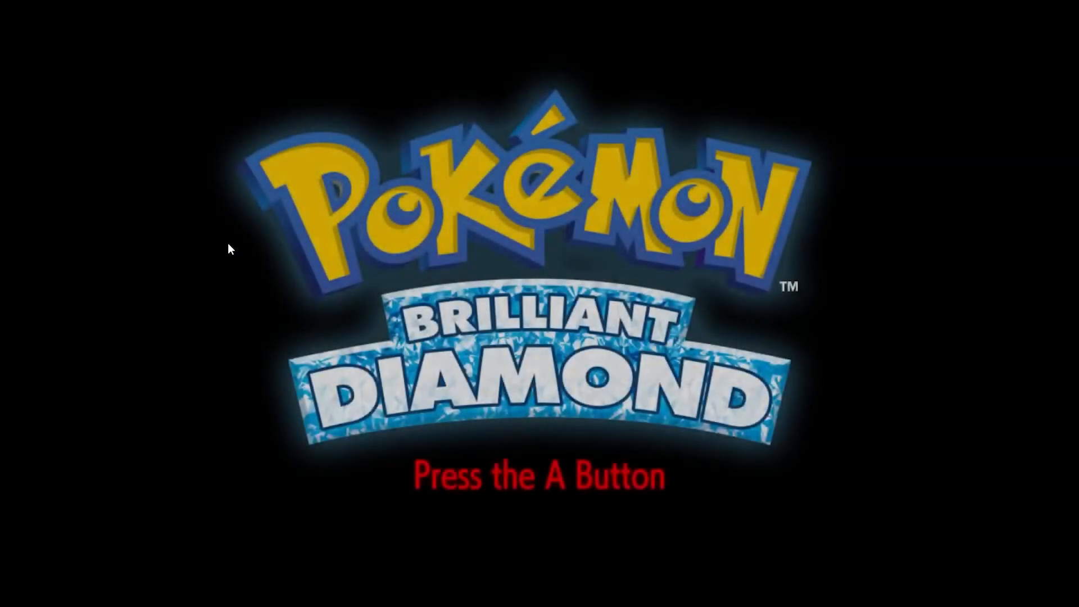
Confirm past the Brilliant Diamond title screen with A to reach Verity Lakefront.
key("a")
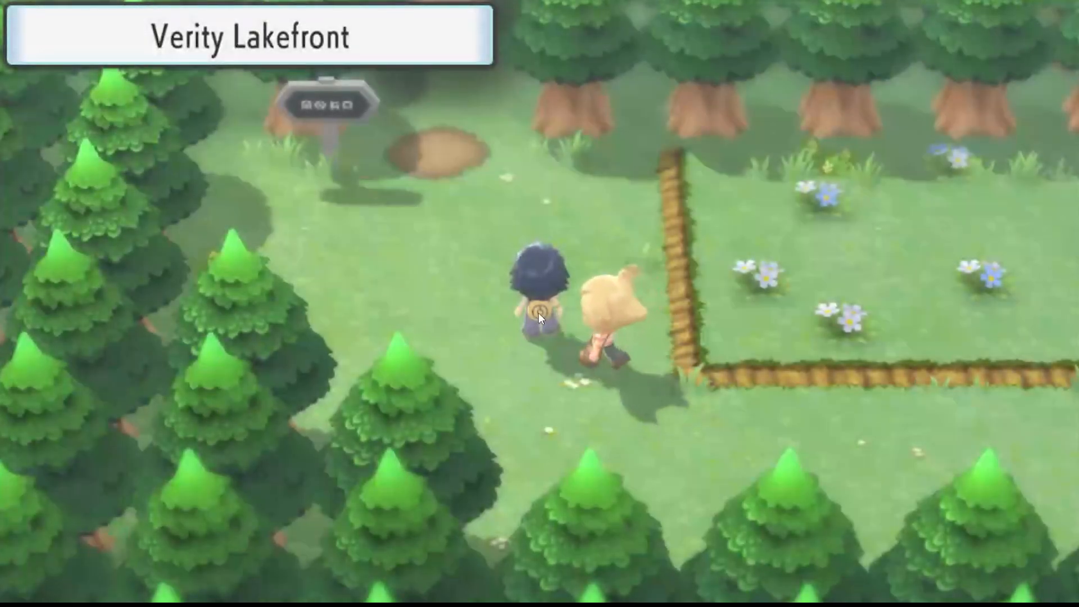